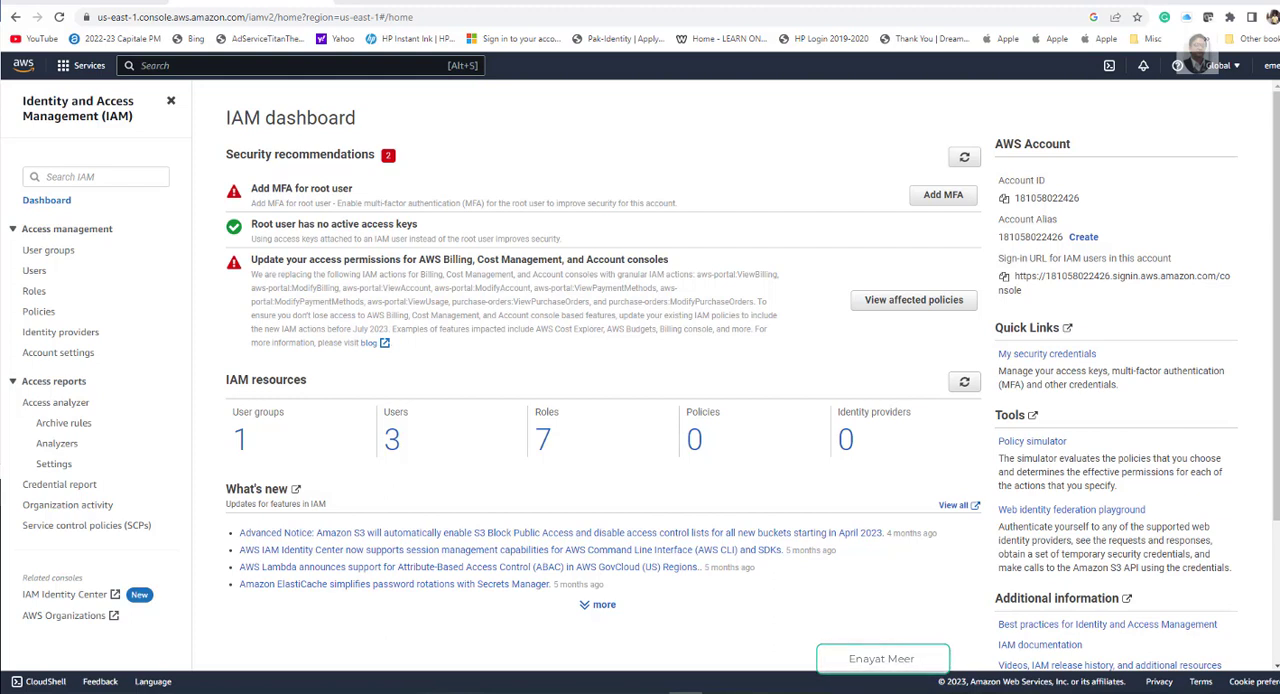
{"action": "mouse_move", "coordinate": [333, 479]}
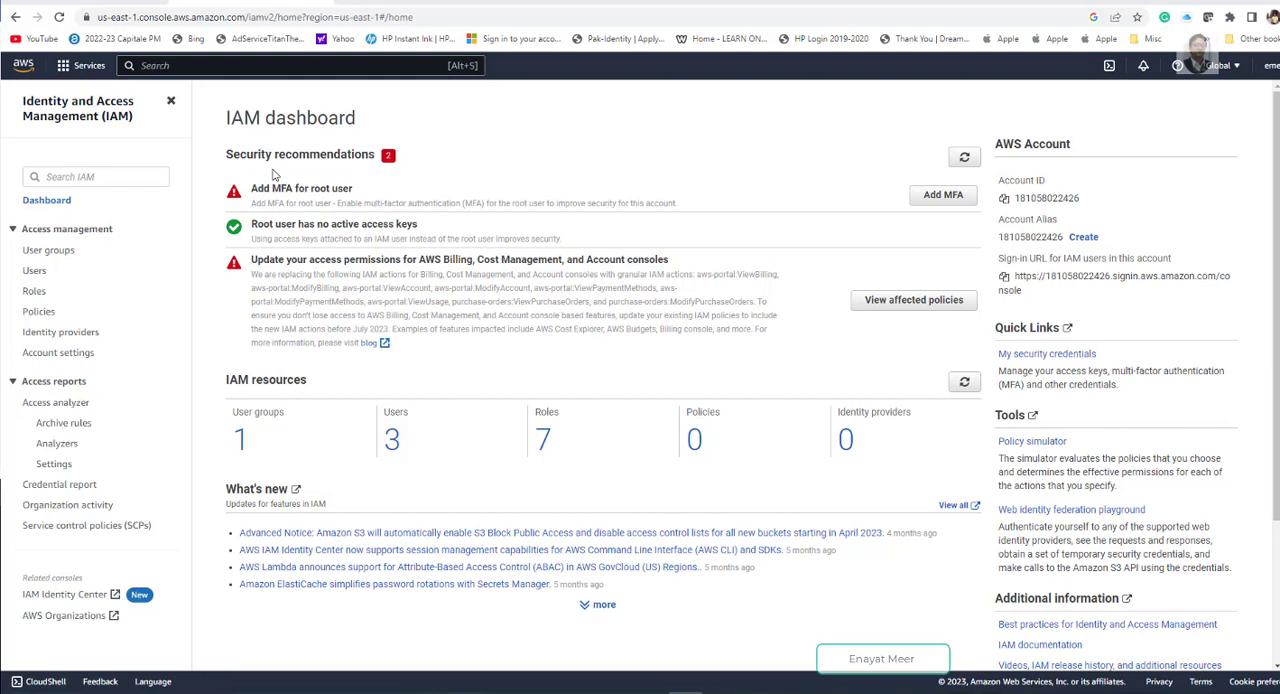
{"action": "mouse_move", "coordinate": [300, 224]}
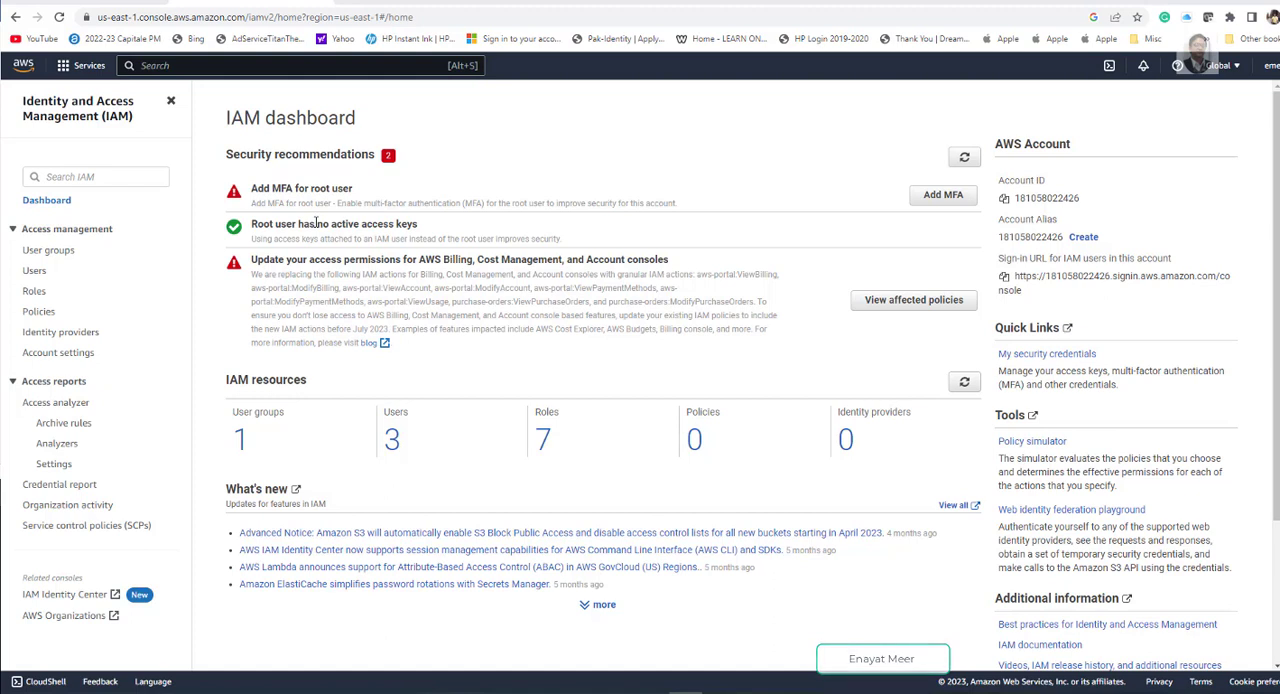
{"action": "mouse_move", "coordinate": [310, 302]}
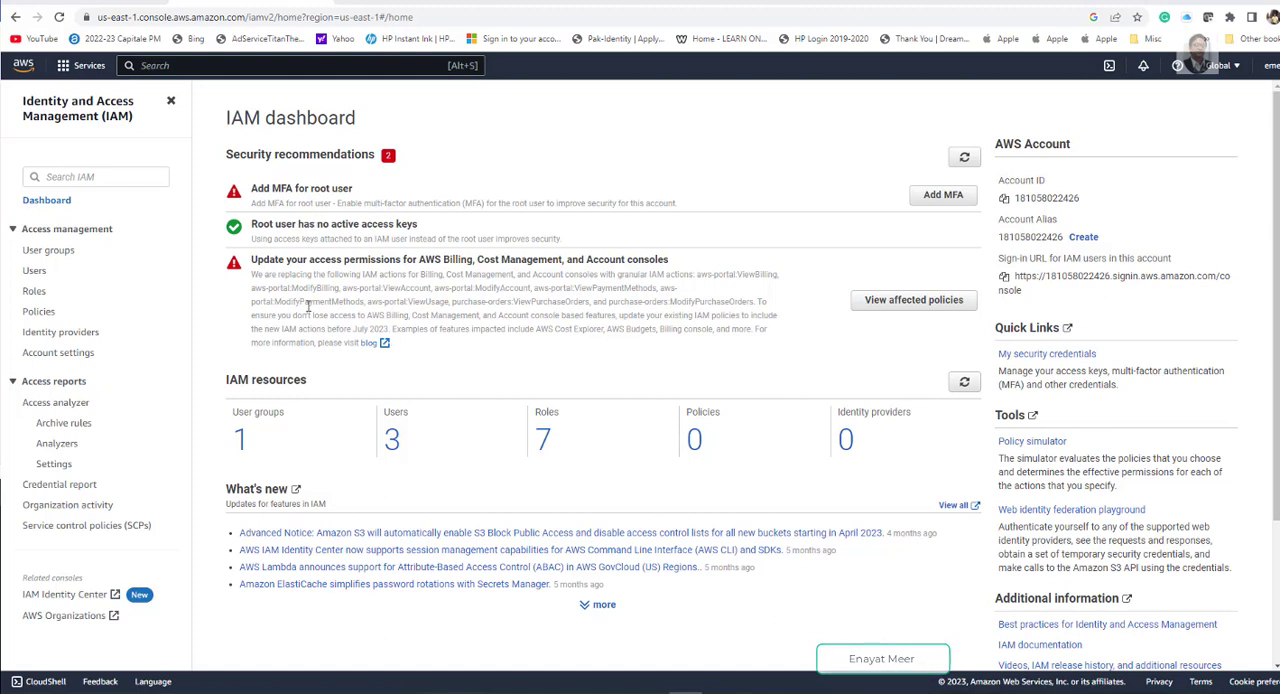
{"action": "mouse_move", "coordinate": [170, 255]}
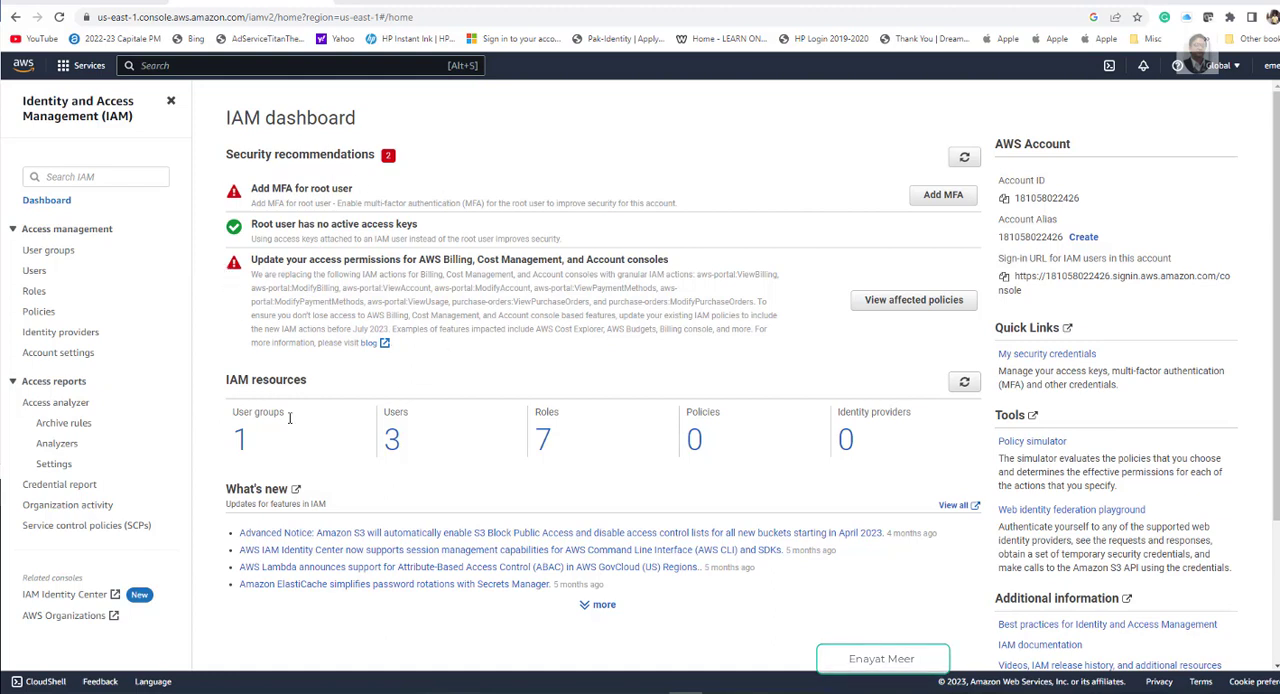
{"action": "mouse_move", "coordinate": [202, 389]}
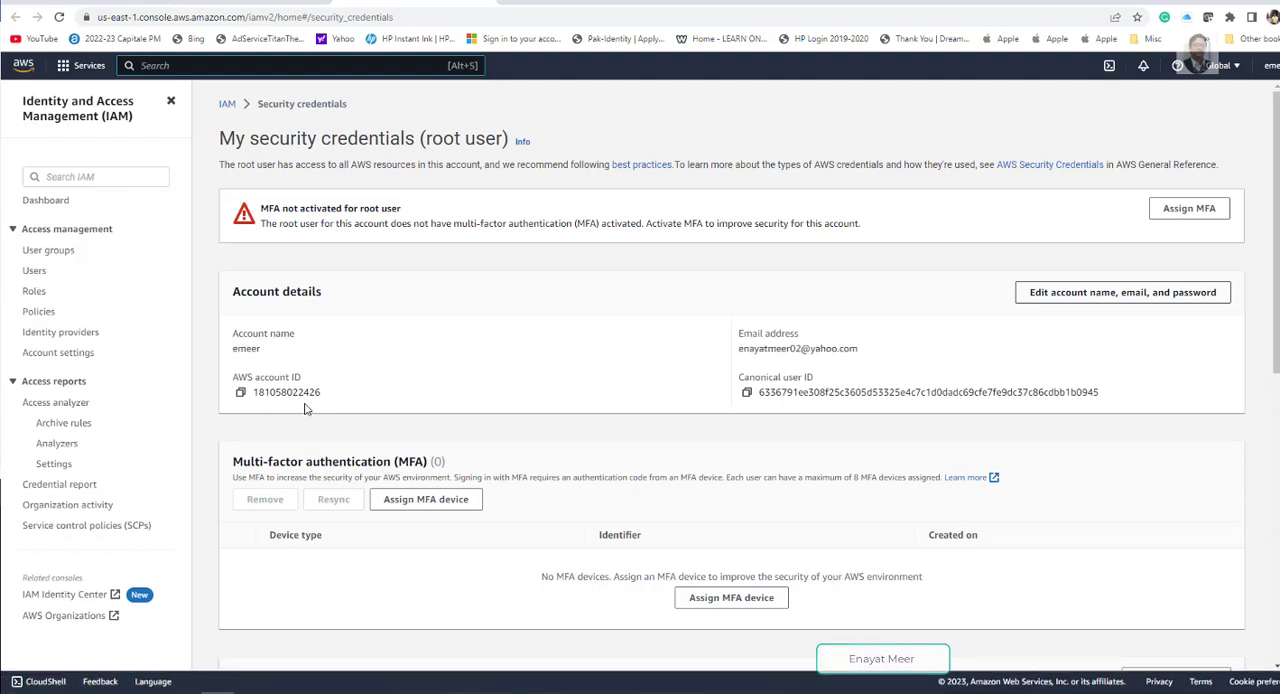
{"action": "mouse_move", "coordinate": [533, 443]}
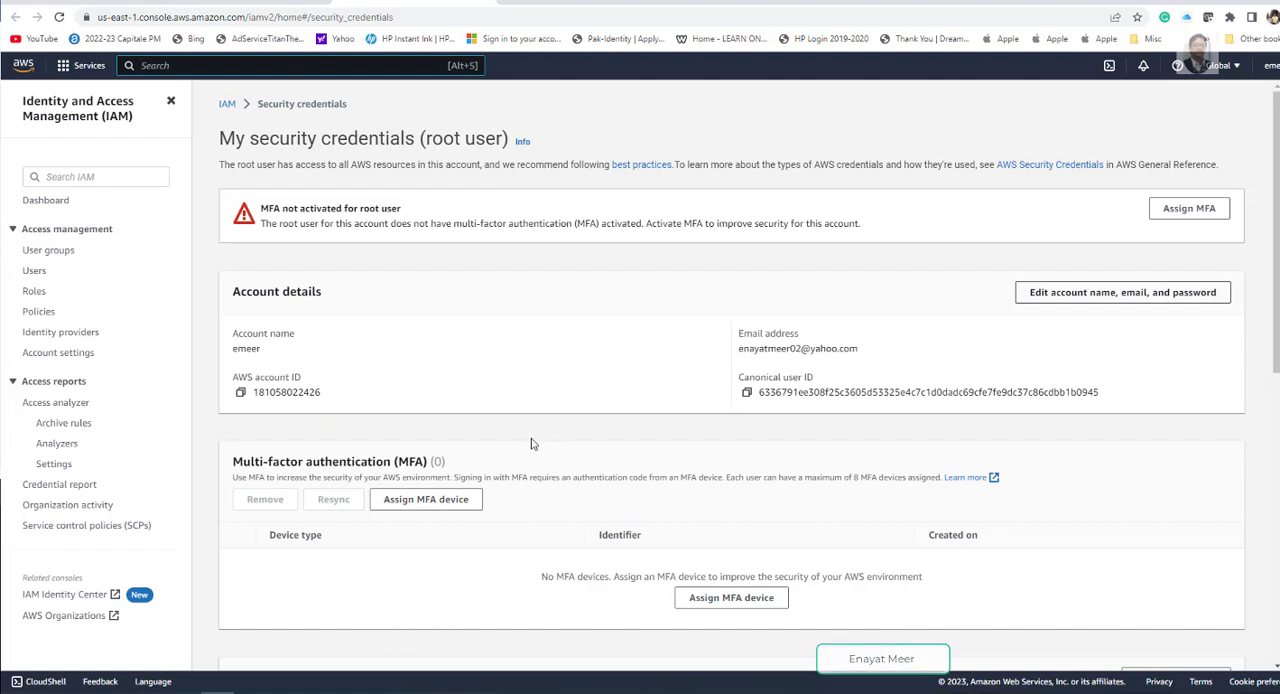
{"action": "mouse_move", "coordinate": [1116, 251]}
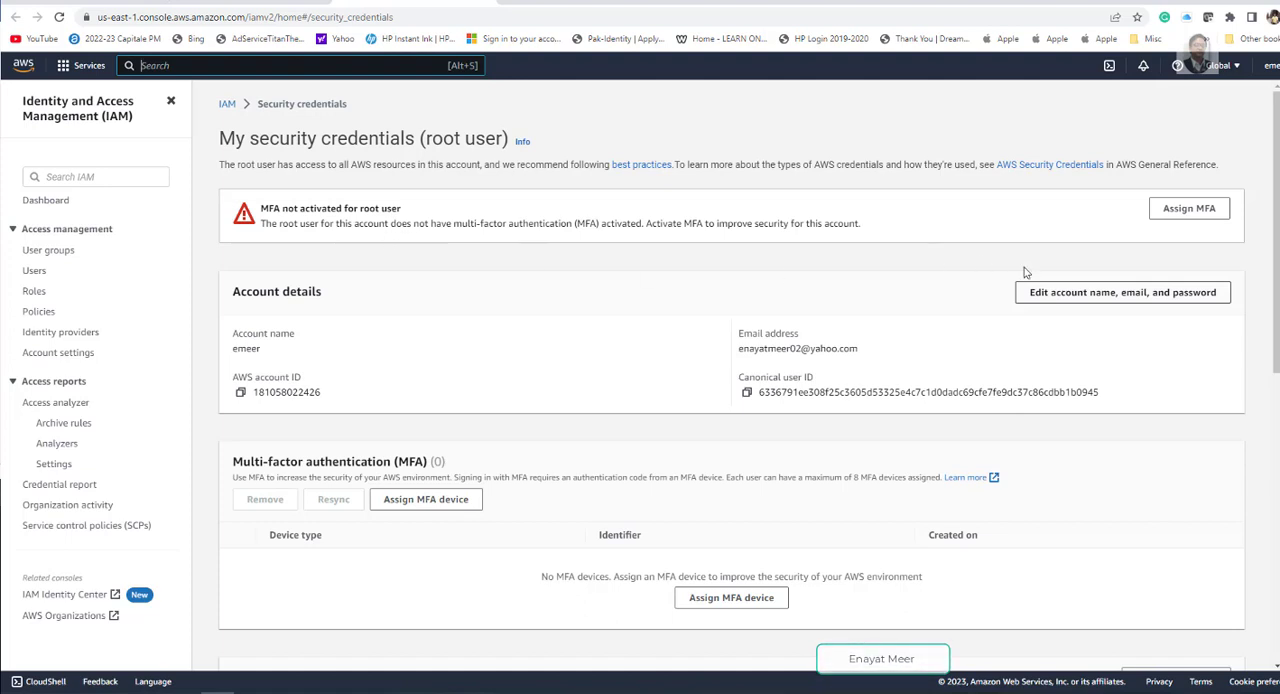
Start assigning a root MFA device named 'eight' as an authenticator app.
{"action": "left_click", "coordinate": [1189, 207]}
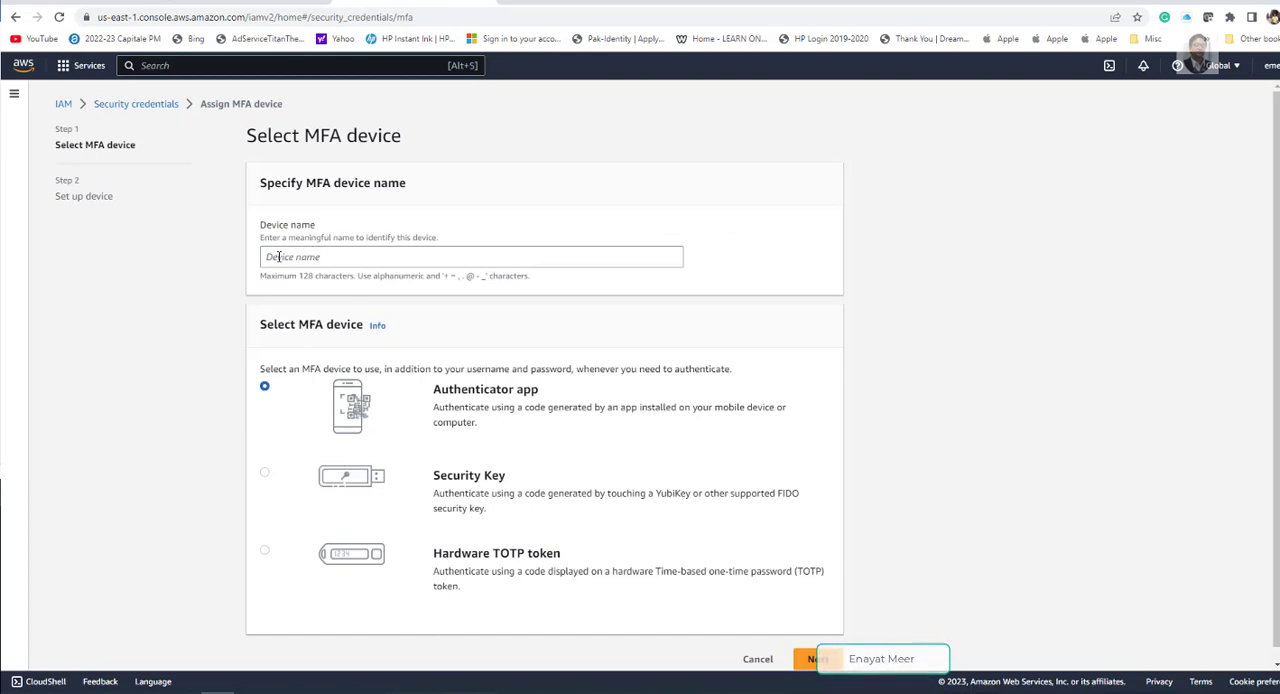
{"action": "left_click", "coordinate": [467, 257]}
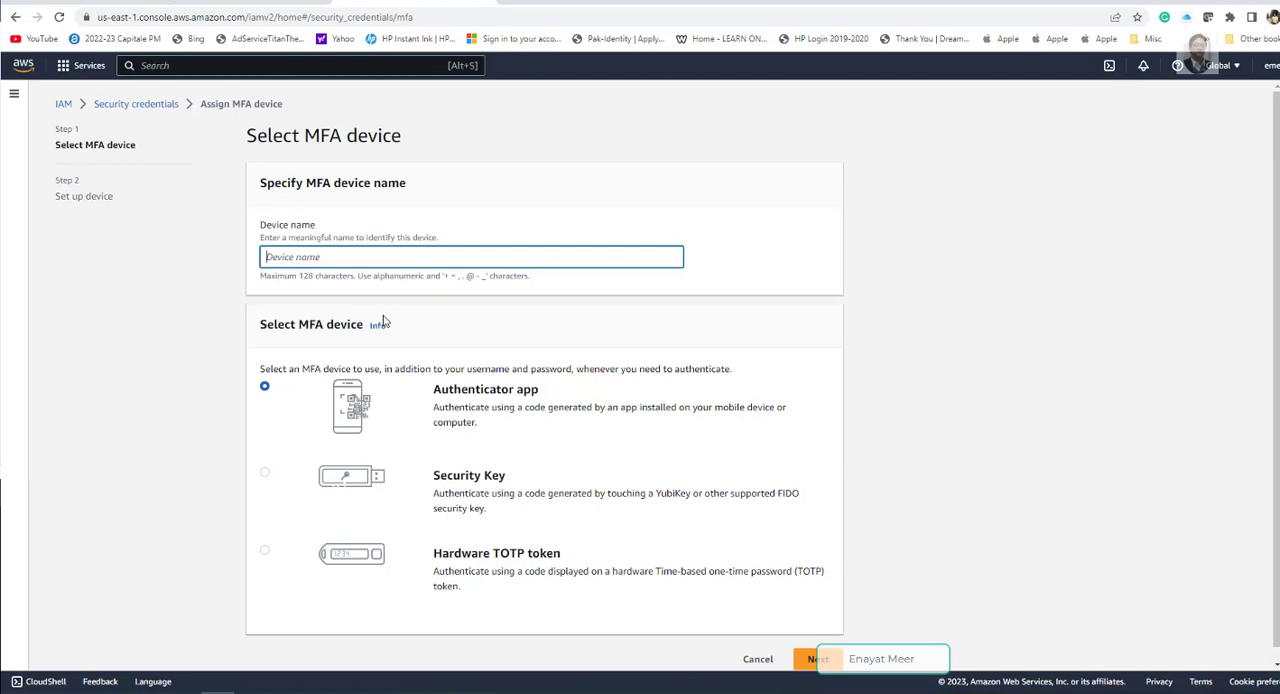
{"action": "type", "text": "e"}
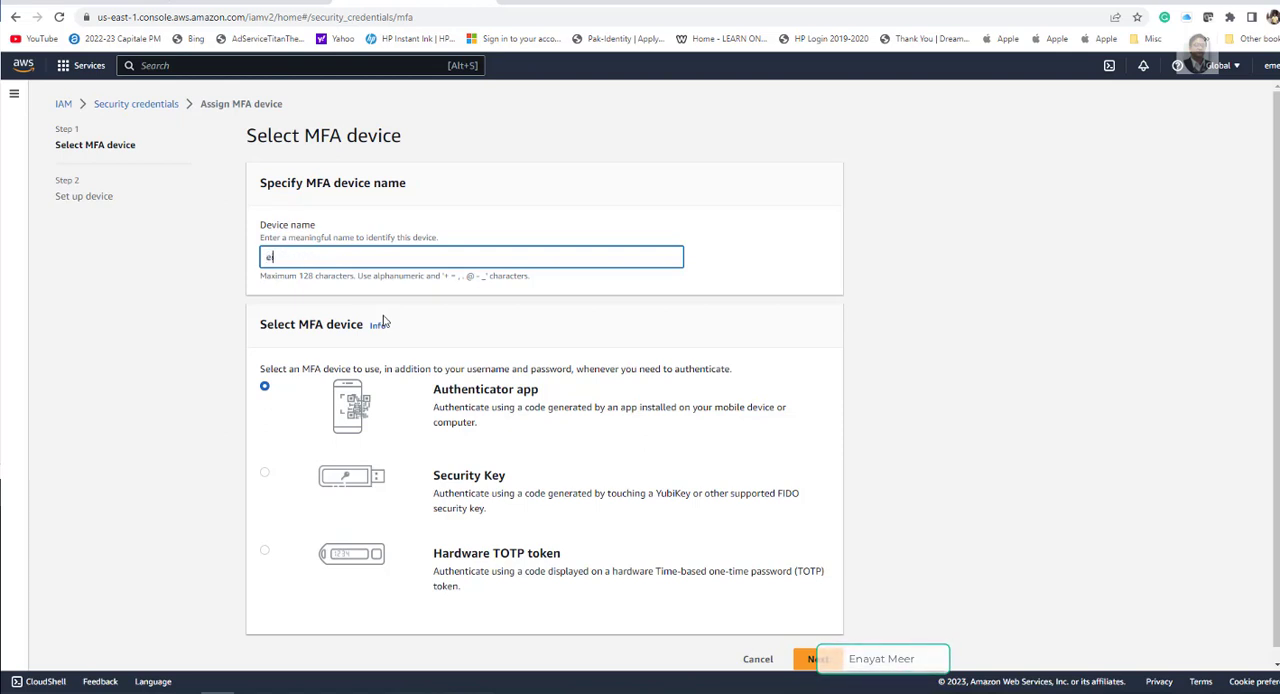
{"action": "type", "text": "ight"}
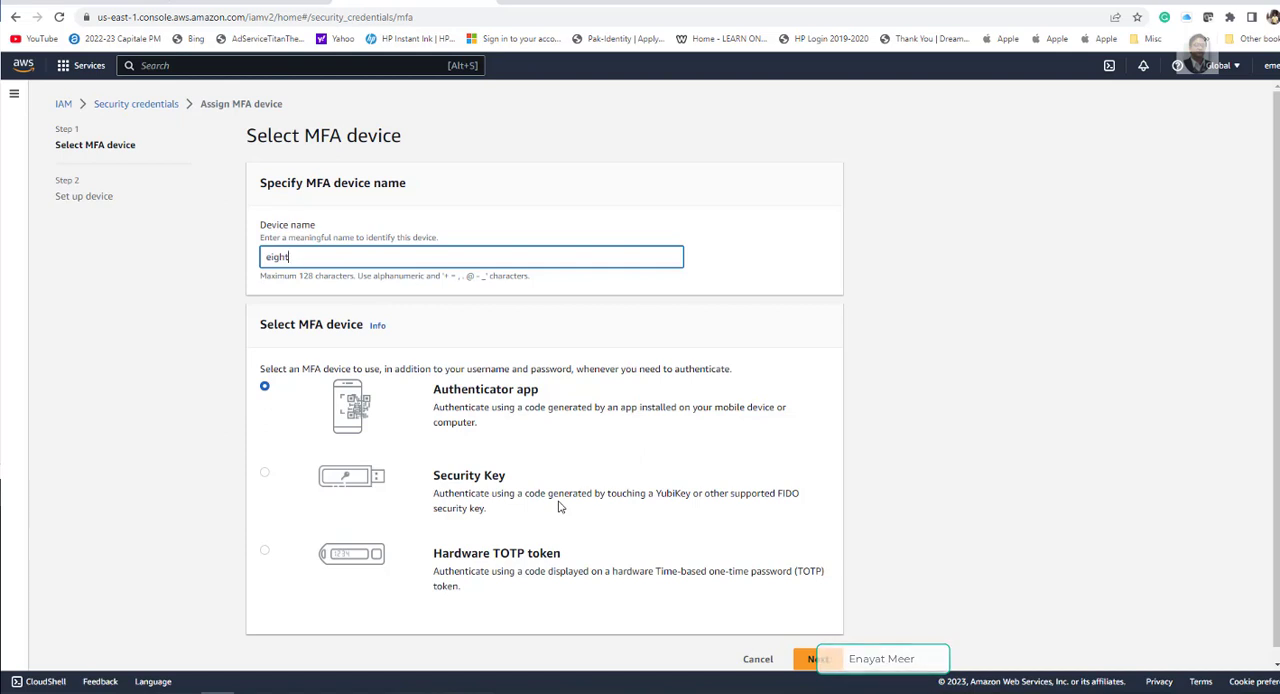
{"action": "mouse_move", "coordinate": [382, 353]}
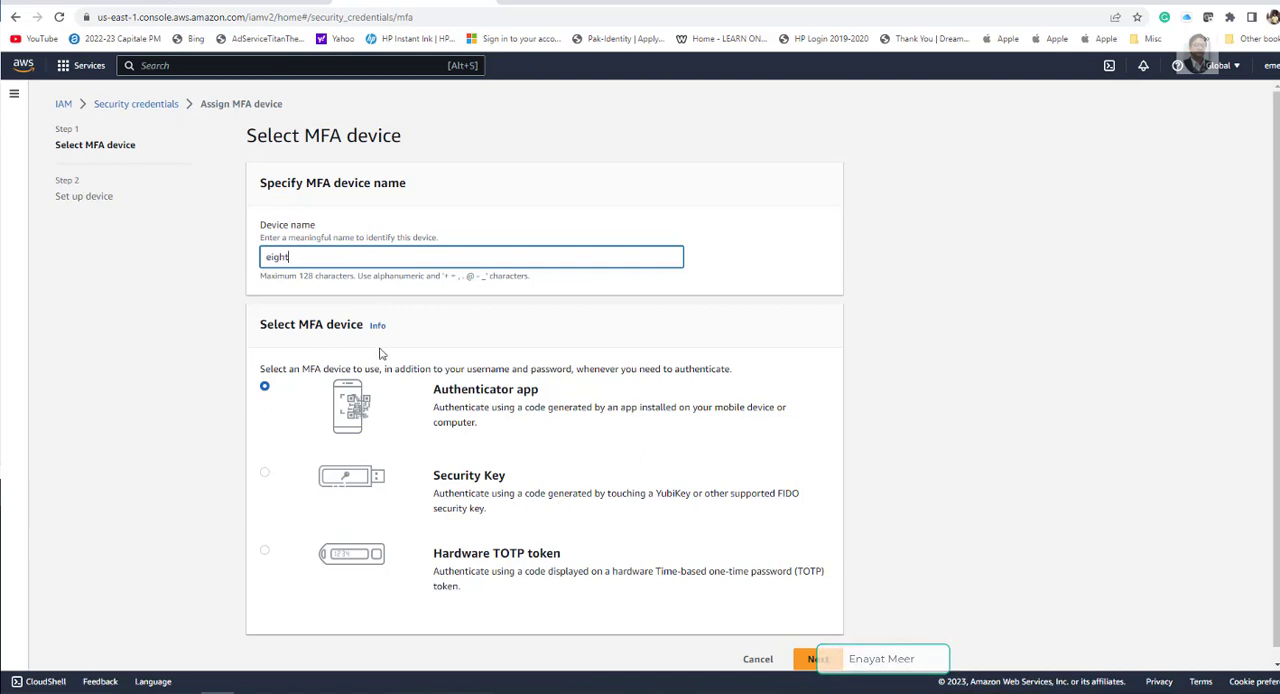
{"action": "mouse_move", "coordinate": [288, 396]}
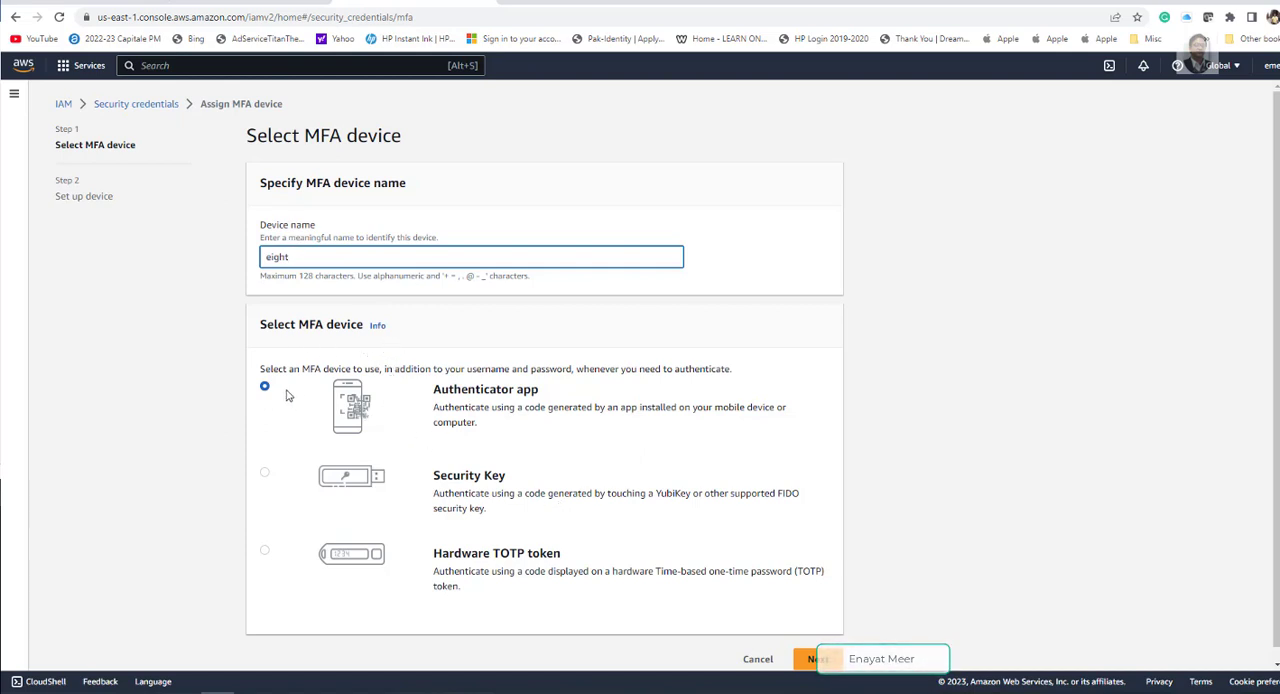
{"action": "mouse_move", "coordinate": [530, 409]}
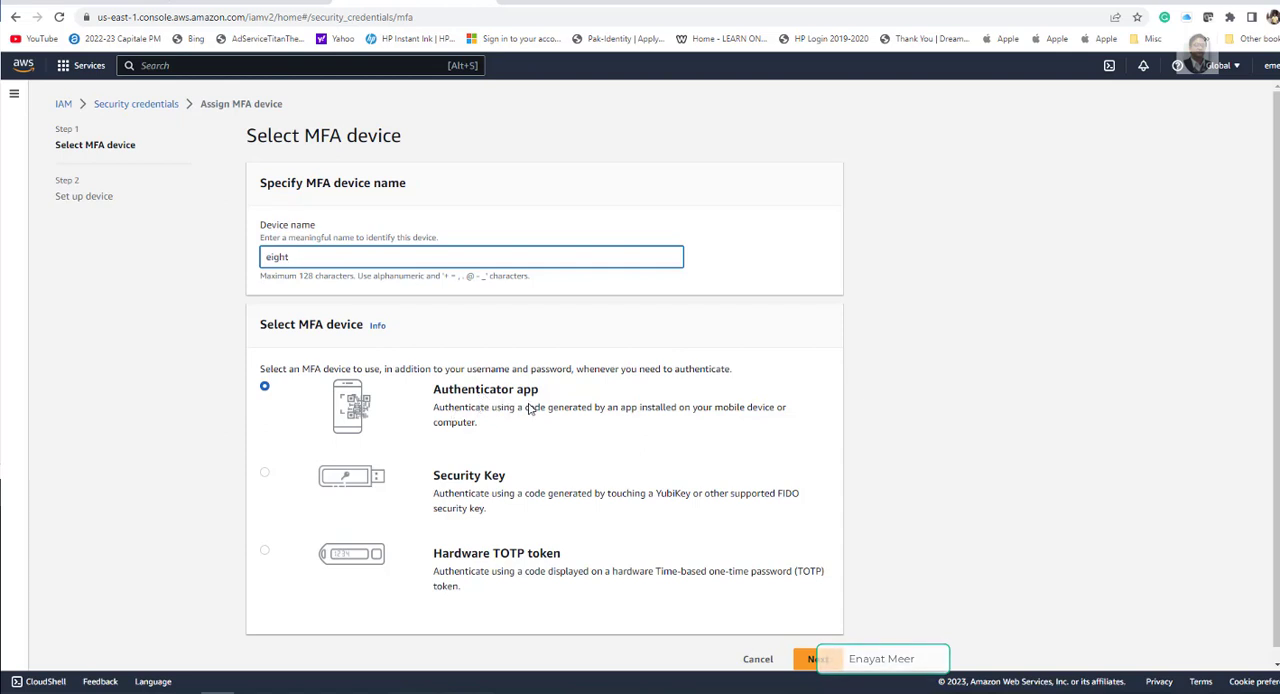
{"action": "mouse_move", "coordinate": [505, 493]}
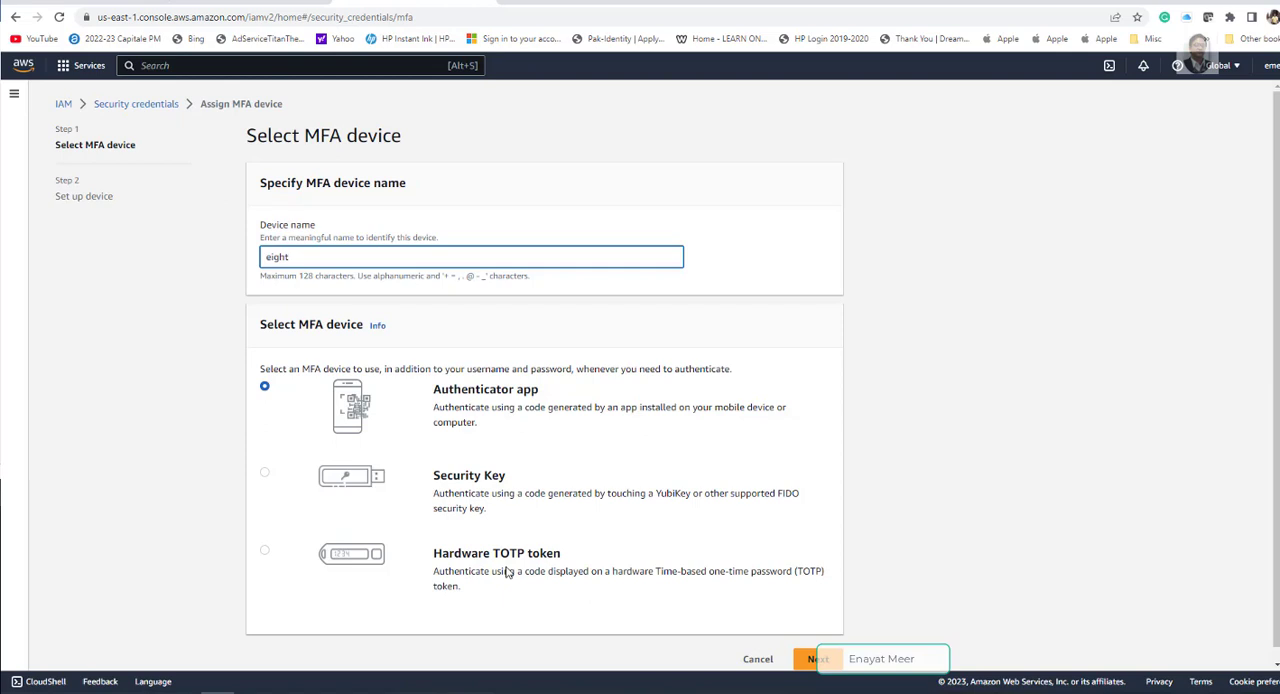
{"action": "mouse_move", "coordinate": [510, 599]}
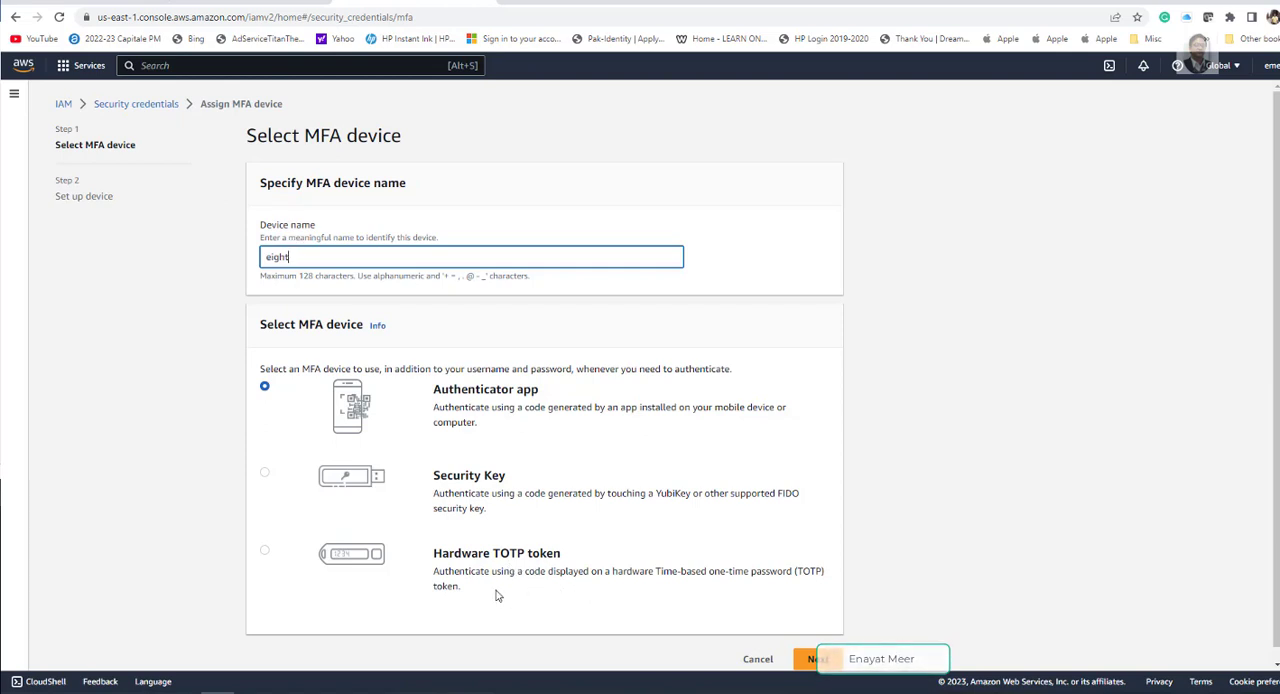
{"action": "mouse_move", "coordinate": [595, 591]}
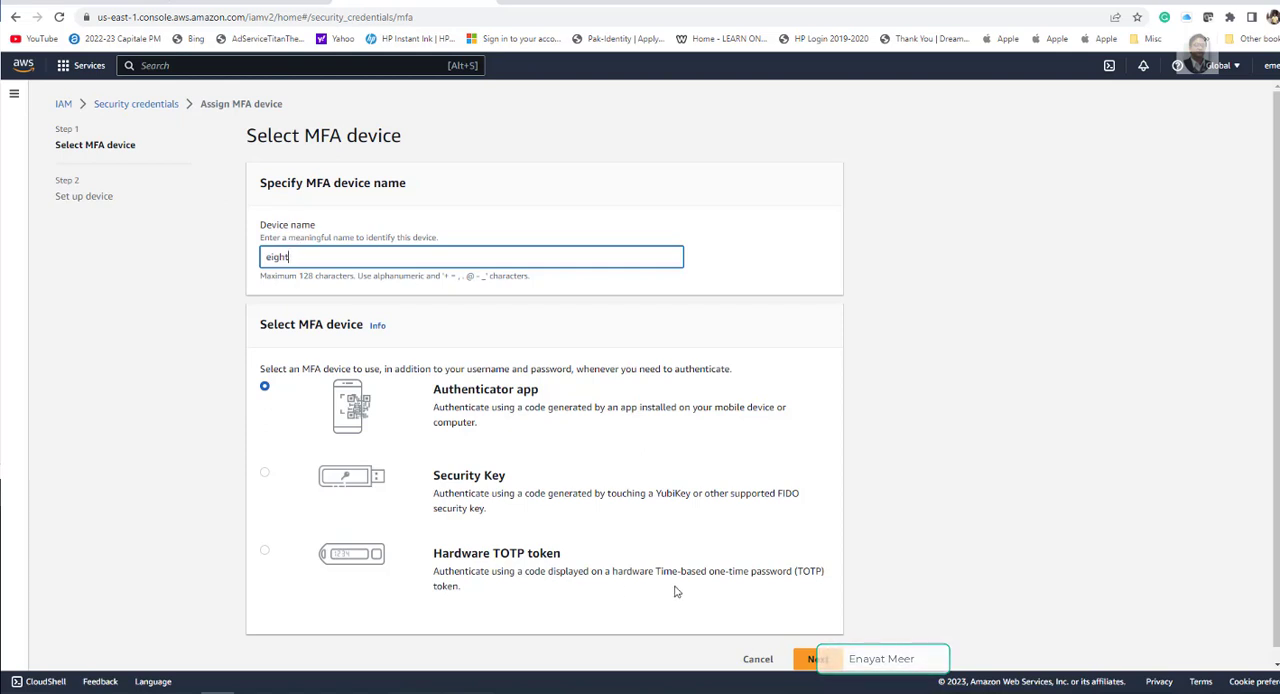
{"action": "mouse_move", "coordinate": [743, 592]}
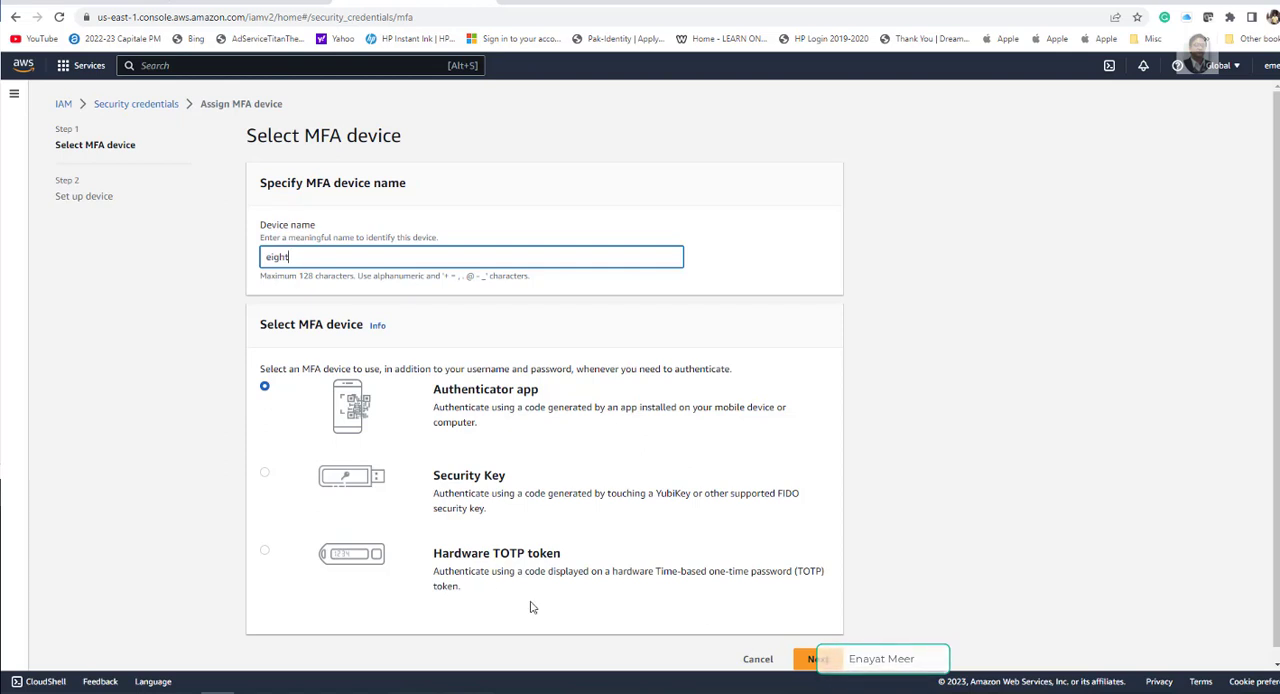
{"action": "mouse_move", "coordinate": [316, 542]}
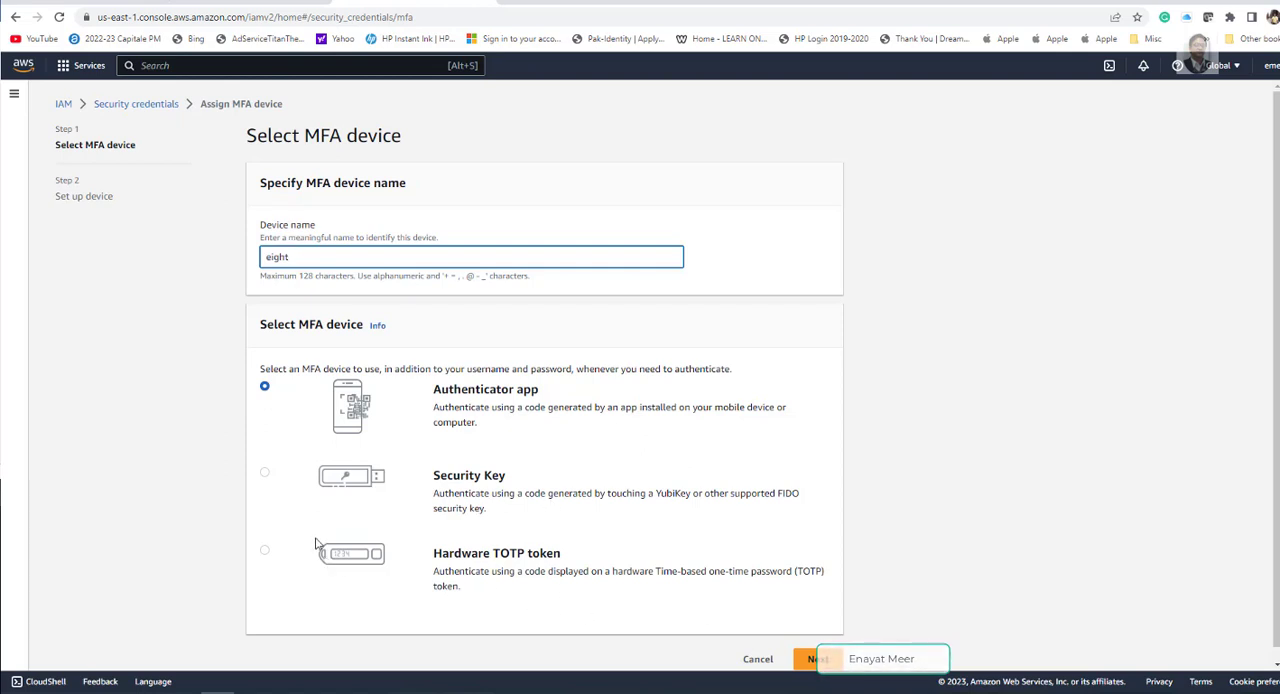
{"action": "mouse_move", "coordinate": [585, 564]}
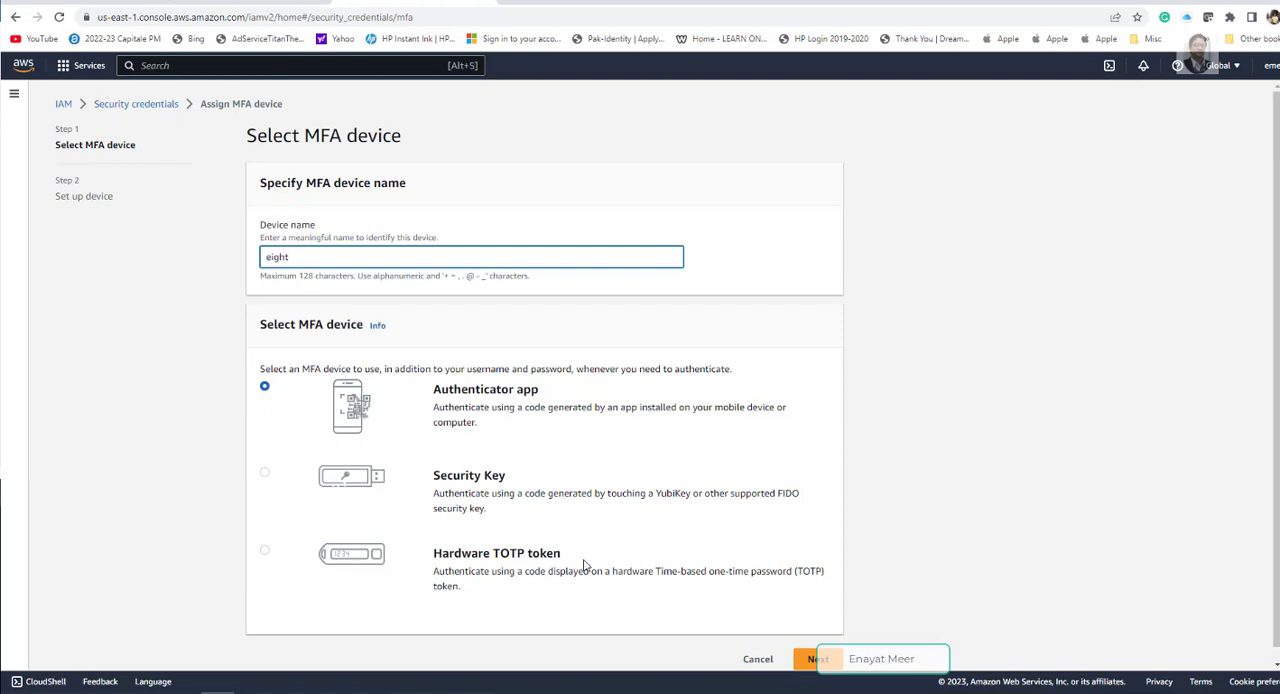
{"action": "mouse_move", "coordinate": [698, 591]}
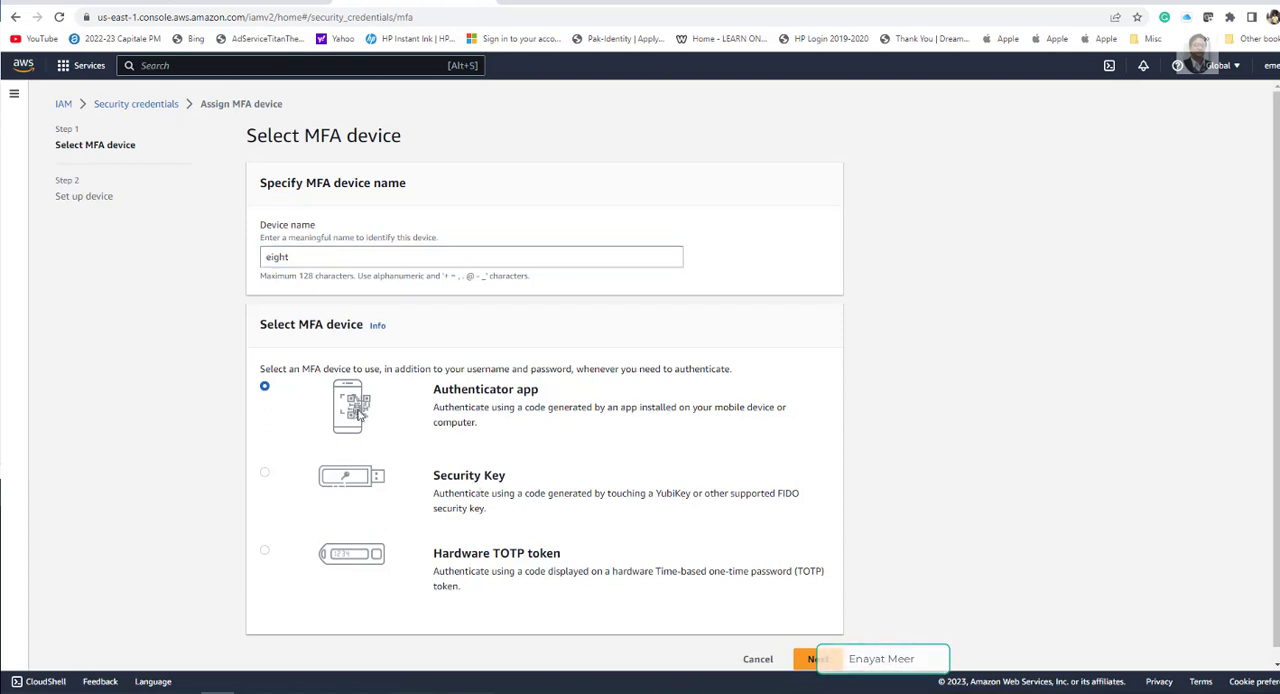
{"action": "mouse_move", "coordinate": [791, 657]}
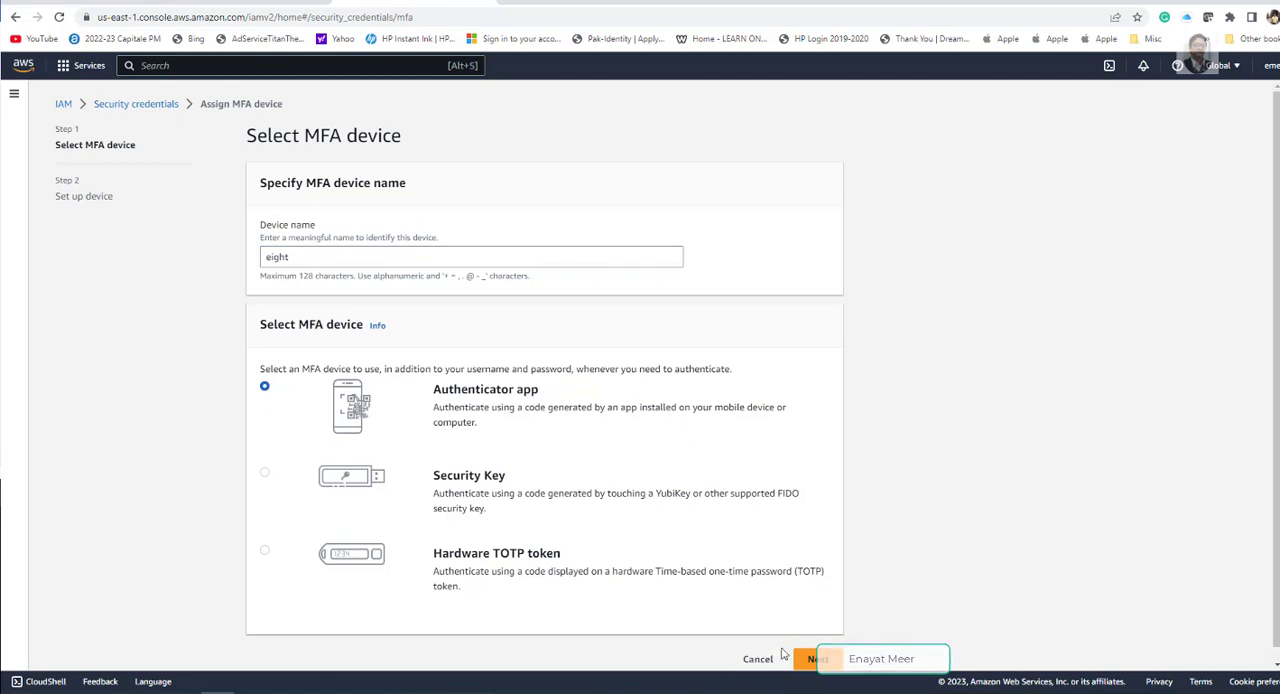
Continue to device setup and display the authenticator QR code.
{"action": "left_click", "coordinate": [823, 659]}
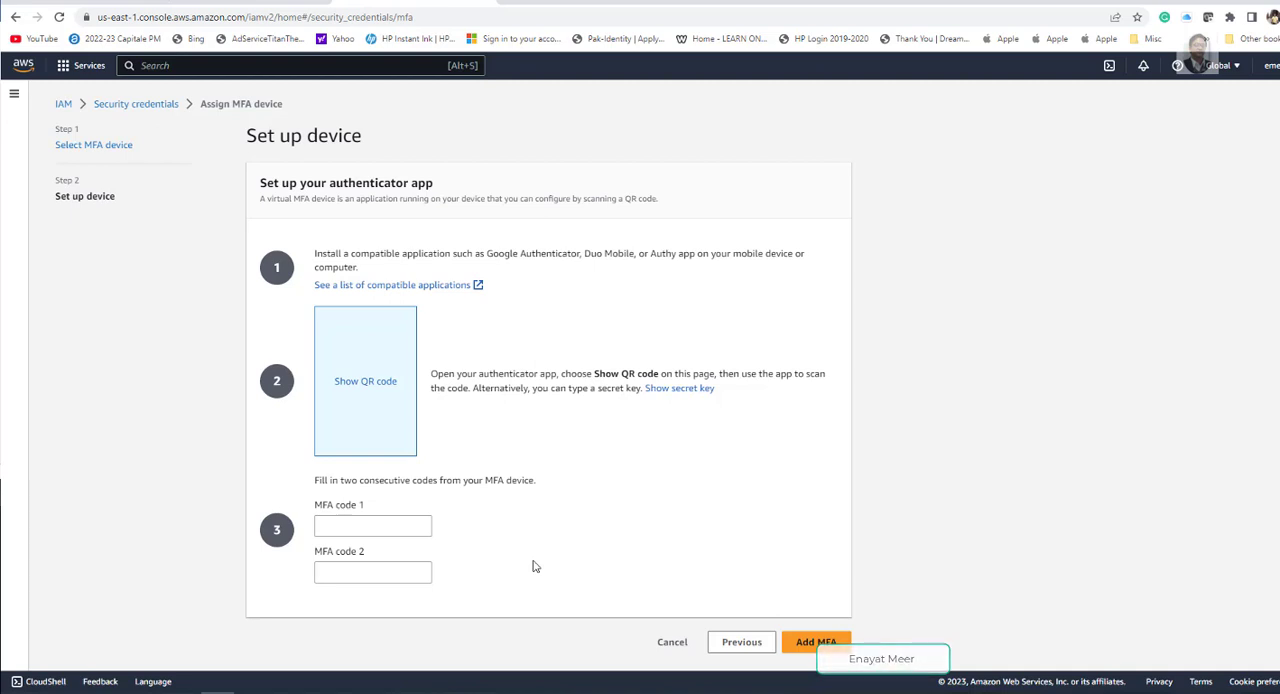
{"action": "mouse_move", "coordinate": [365, 381]}
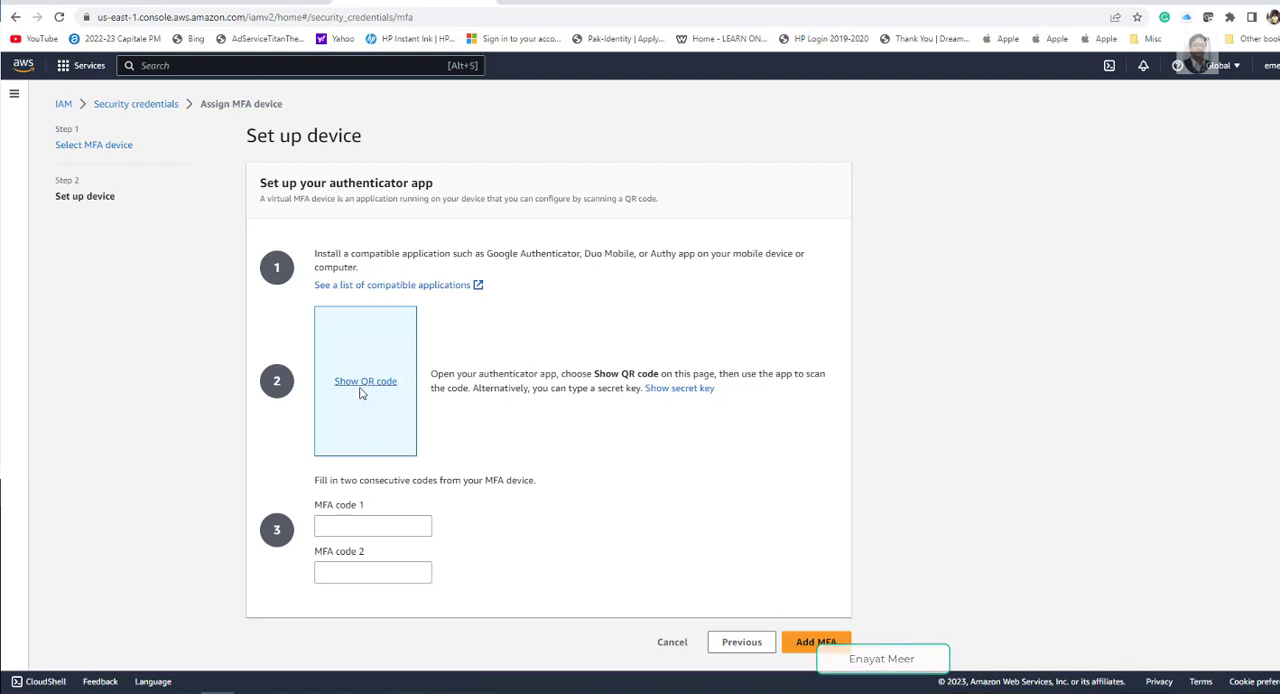
{"action": "left_click", "coordinate": [365, 381]}
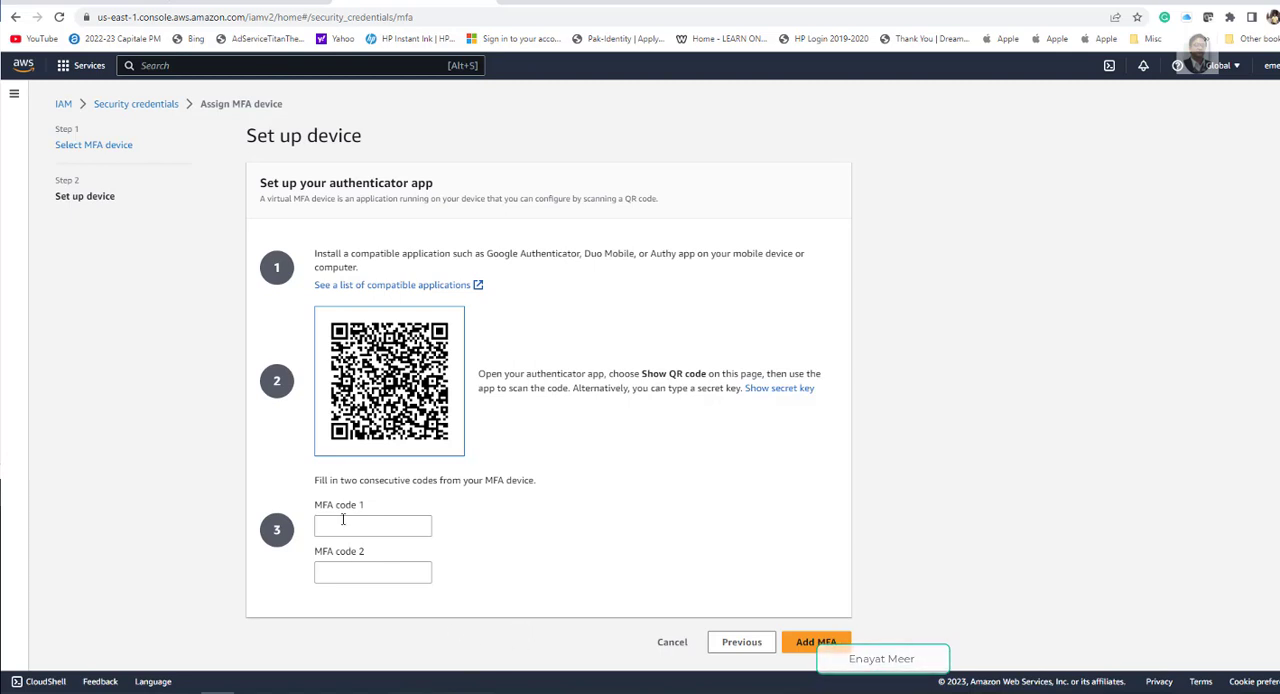
{"action": "left_click", "coordinate": [372, 525]}
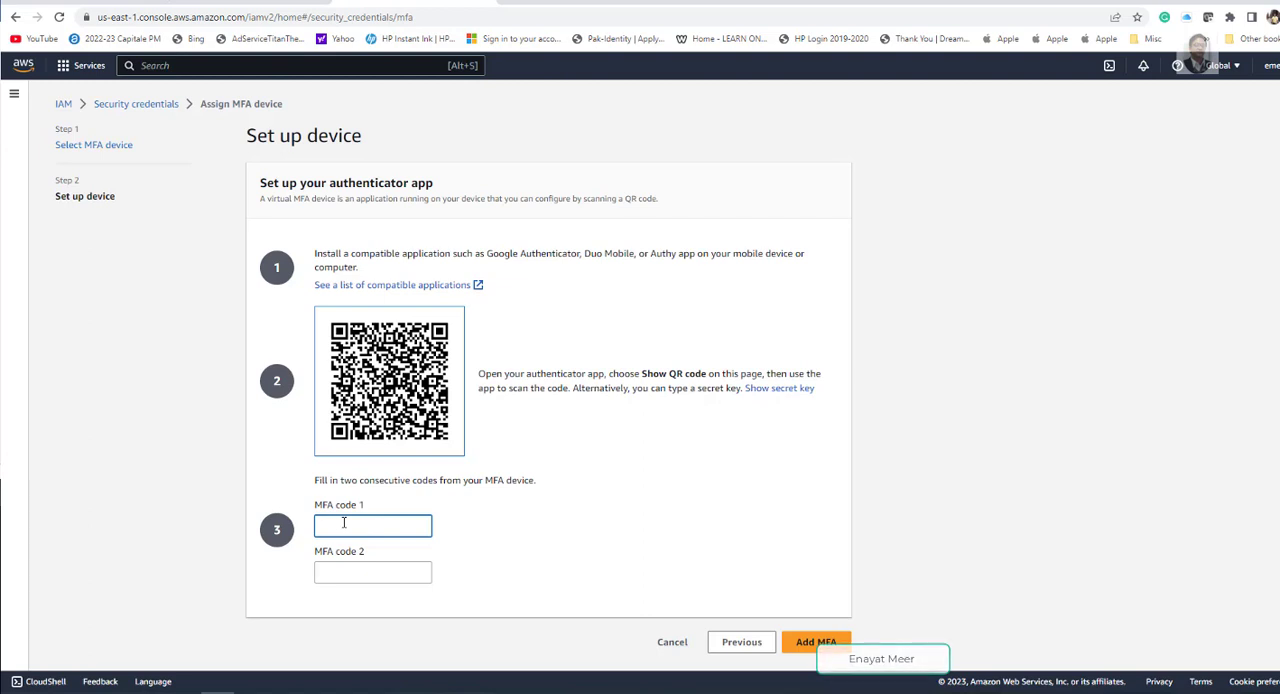
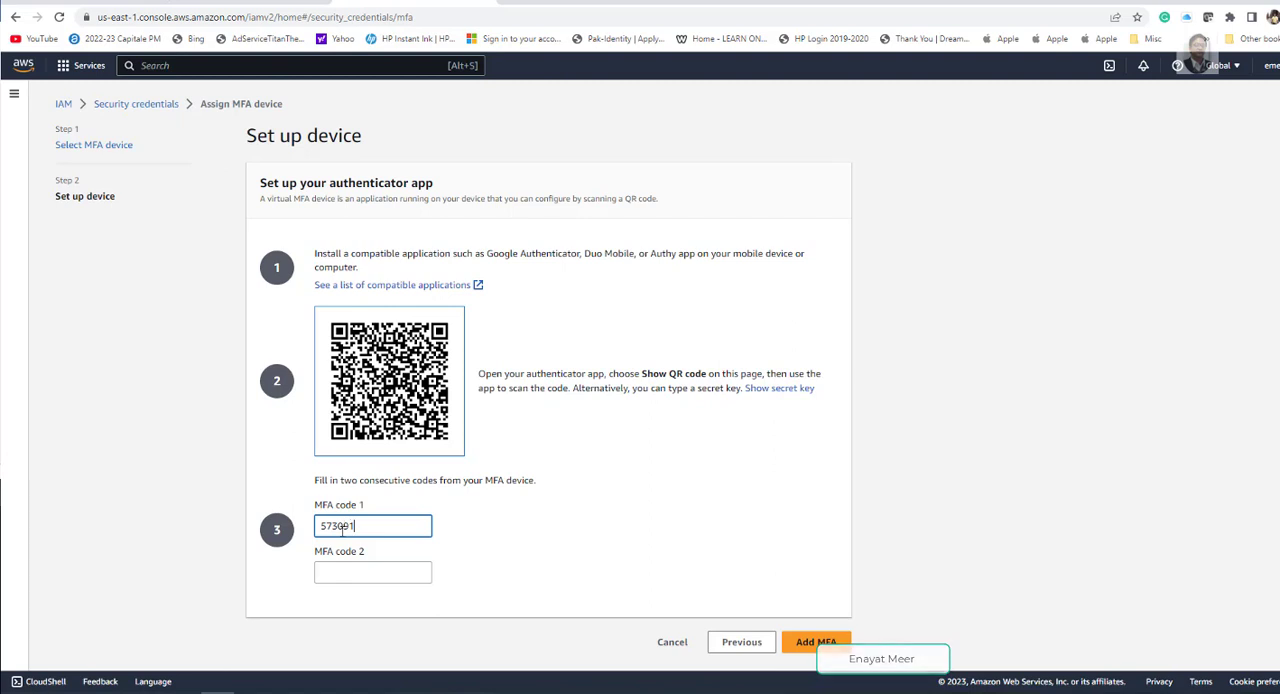
{"action": "left_click", "coordinate": [372, 572]}
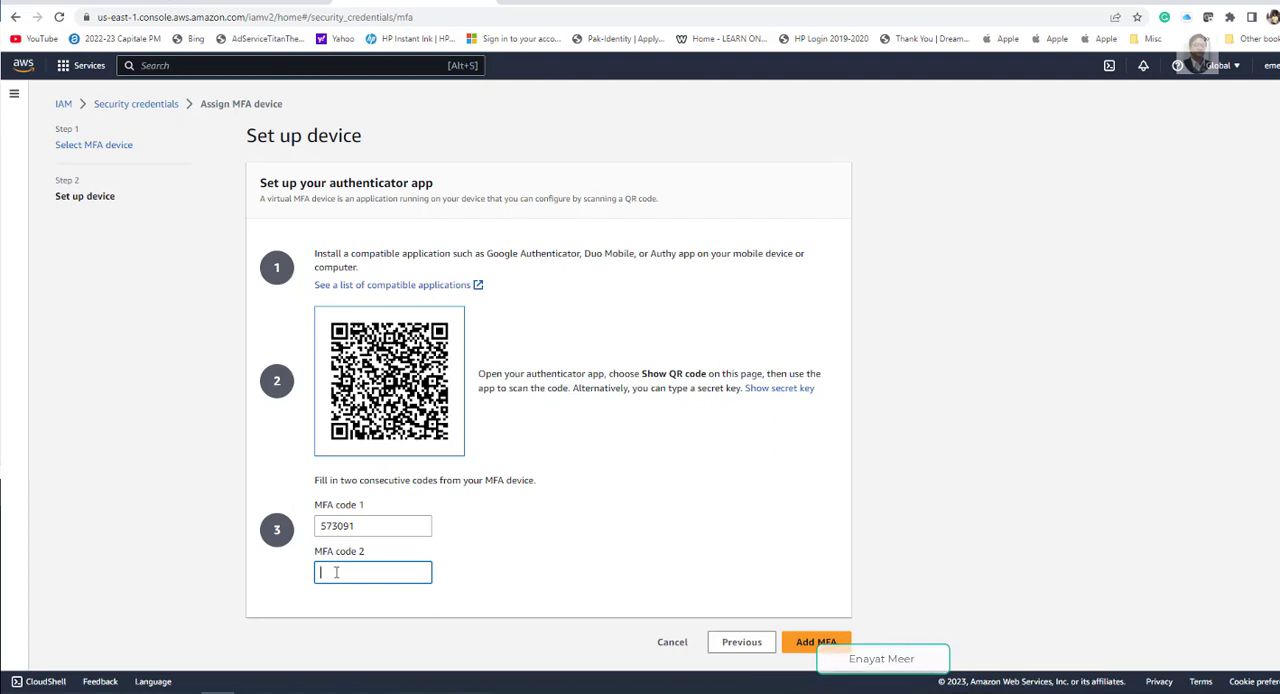
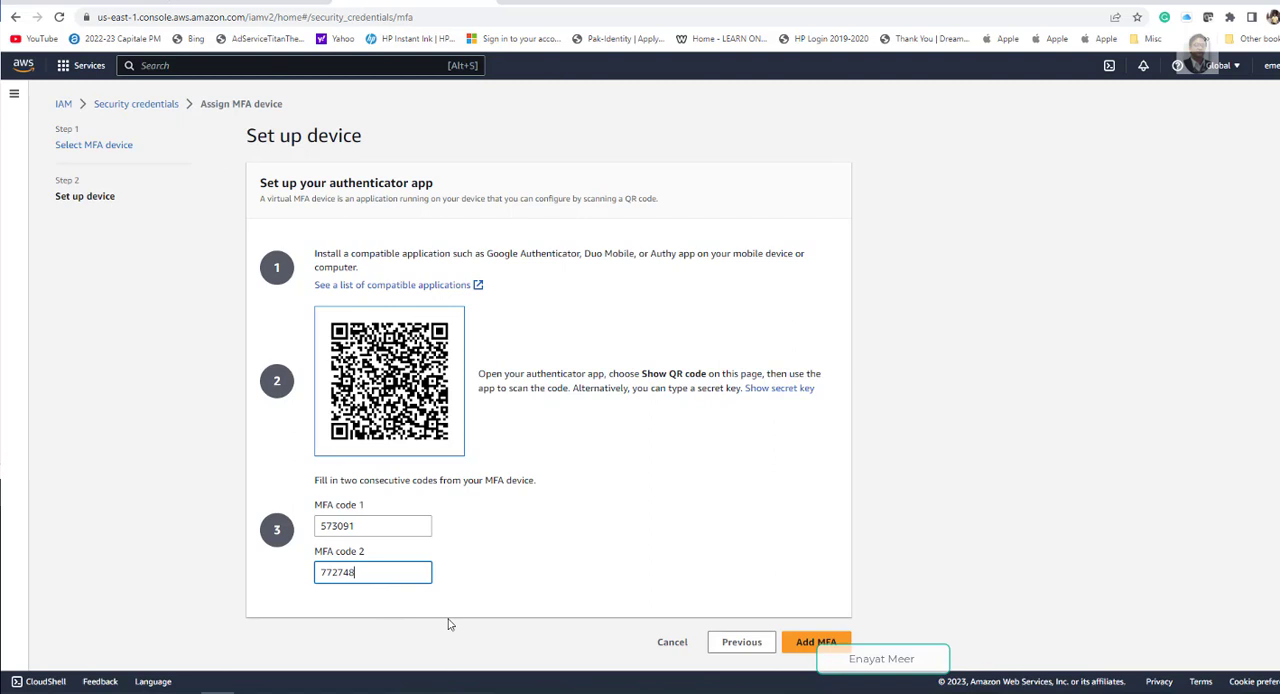
{"action": "mouse_move", "coordinate": [818, 641]}
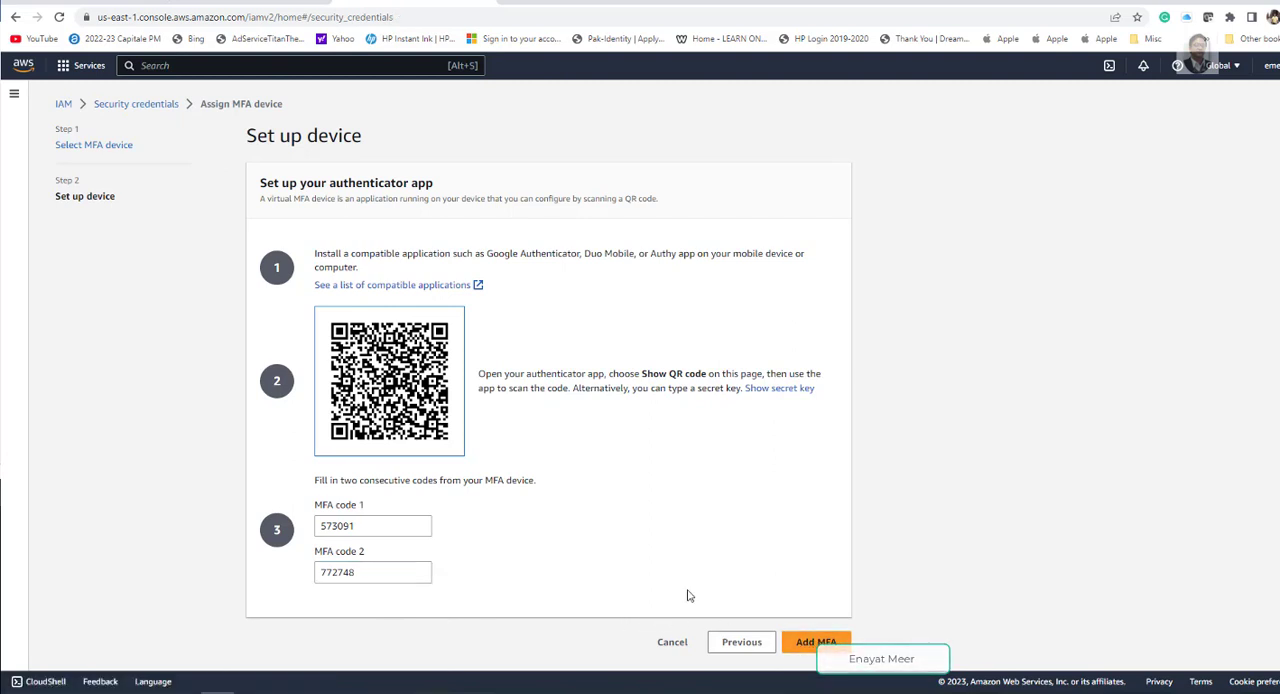
Add the MFA device and scroll to verify the 'eight' virtual MFA entry.
{"action": "left_click", "coordinate": [816, 642]}
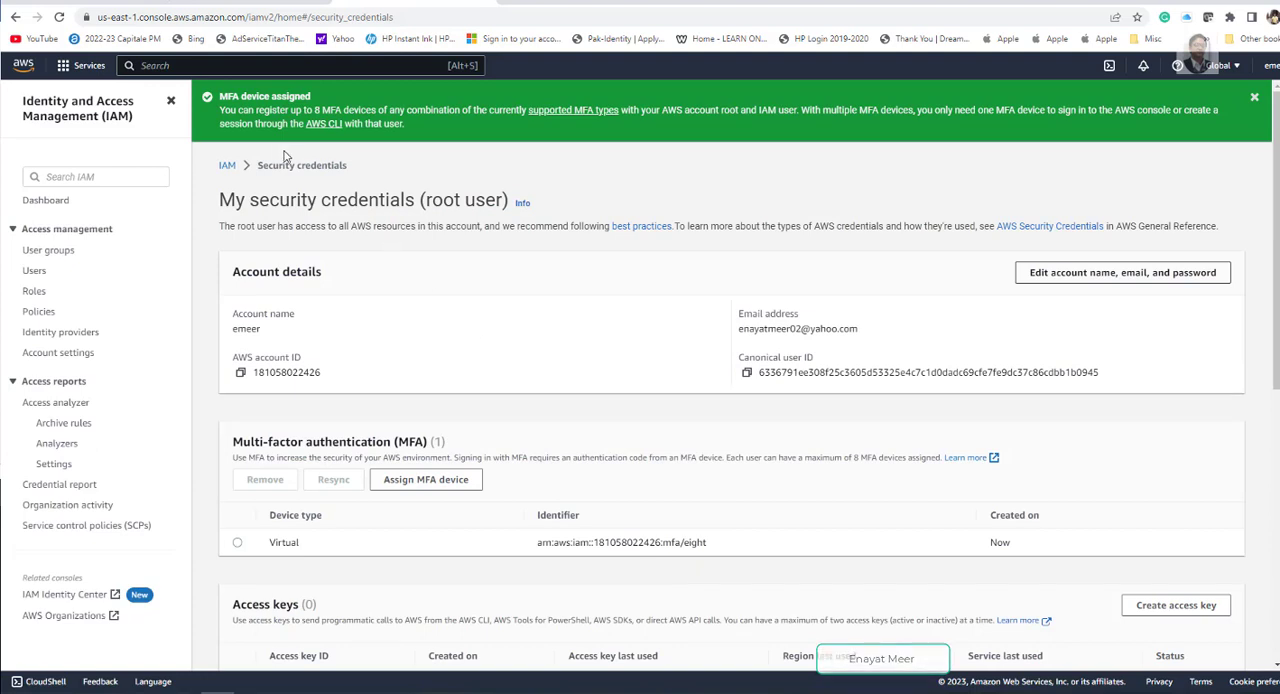
{"action": "mouse_move", "coordinate": [324, 135]}
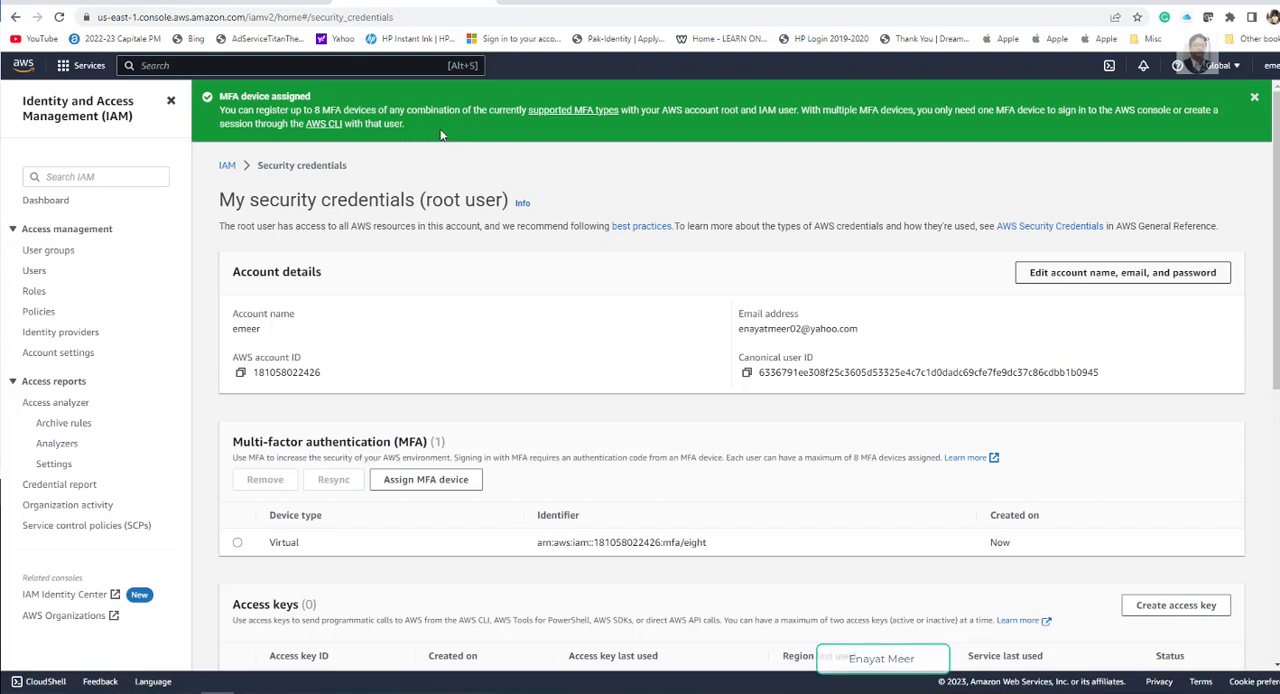
{"action": "mouse_move", "coordinate": [437, 298]}
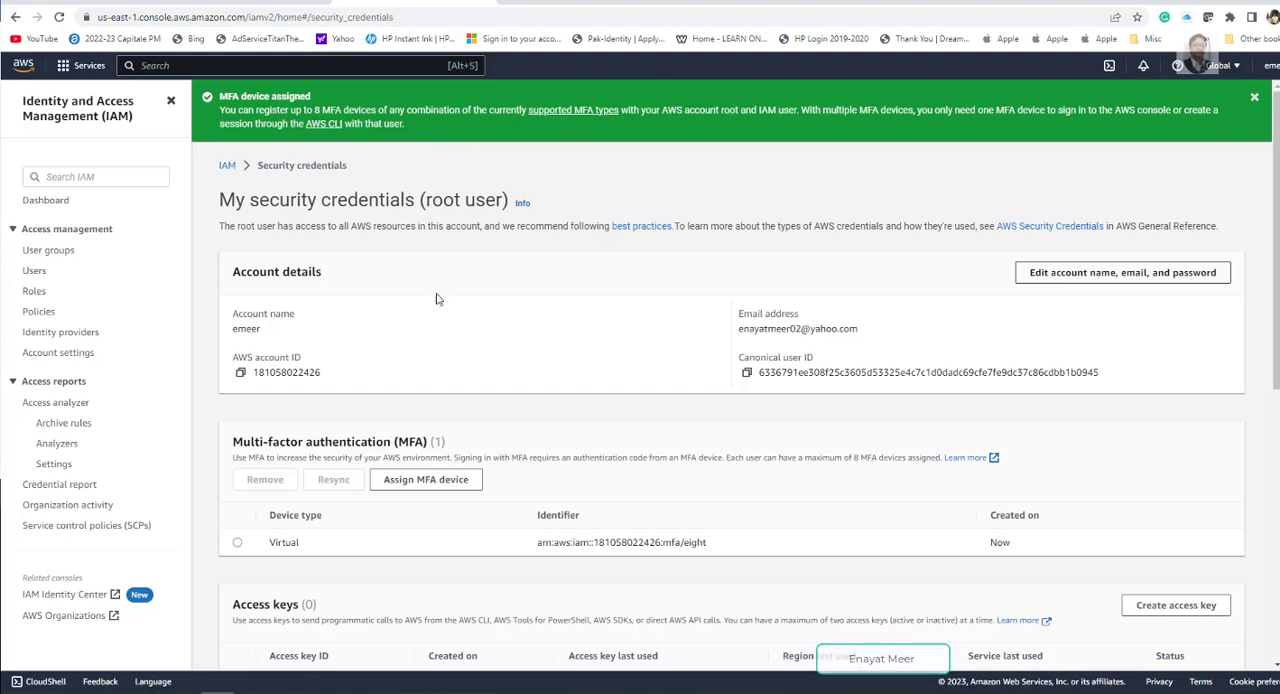
{"action": "mouse_move", "coordinate": [818, 328]}
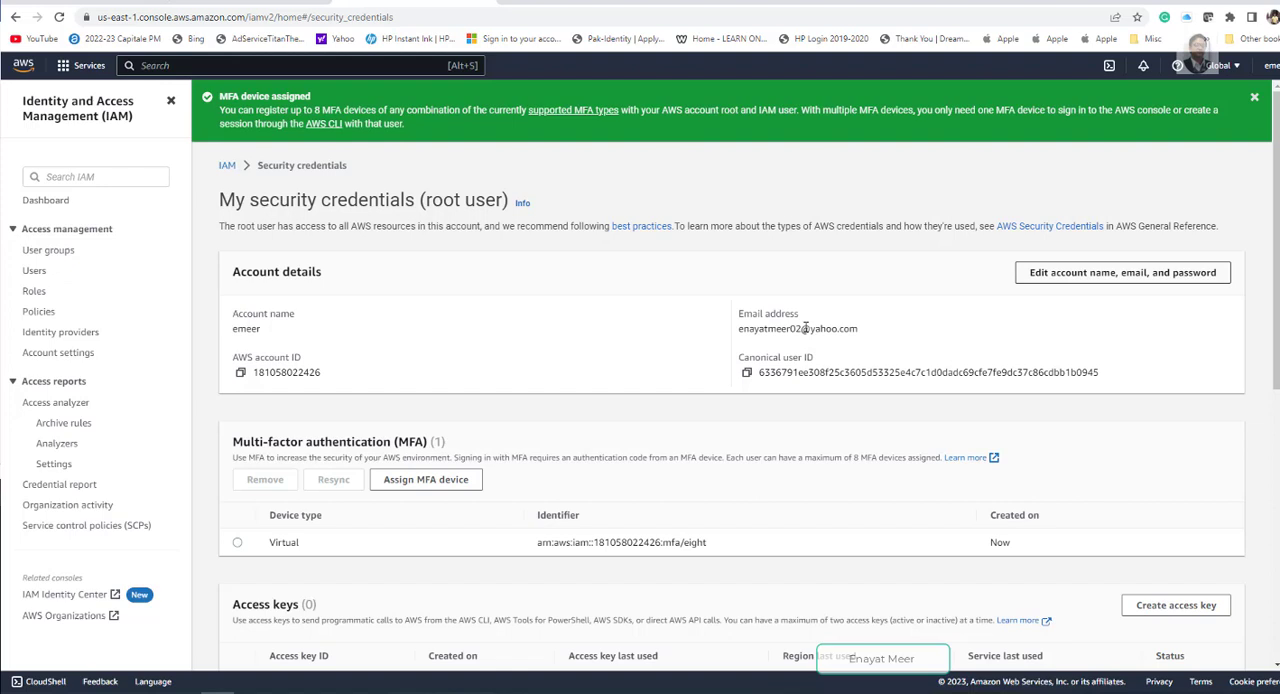
{"action": "mouse_move", "coordinate": [260, 385]}
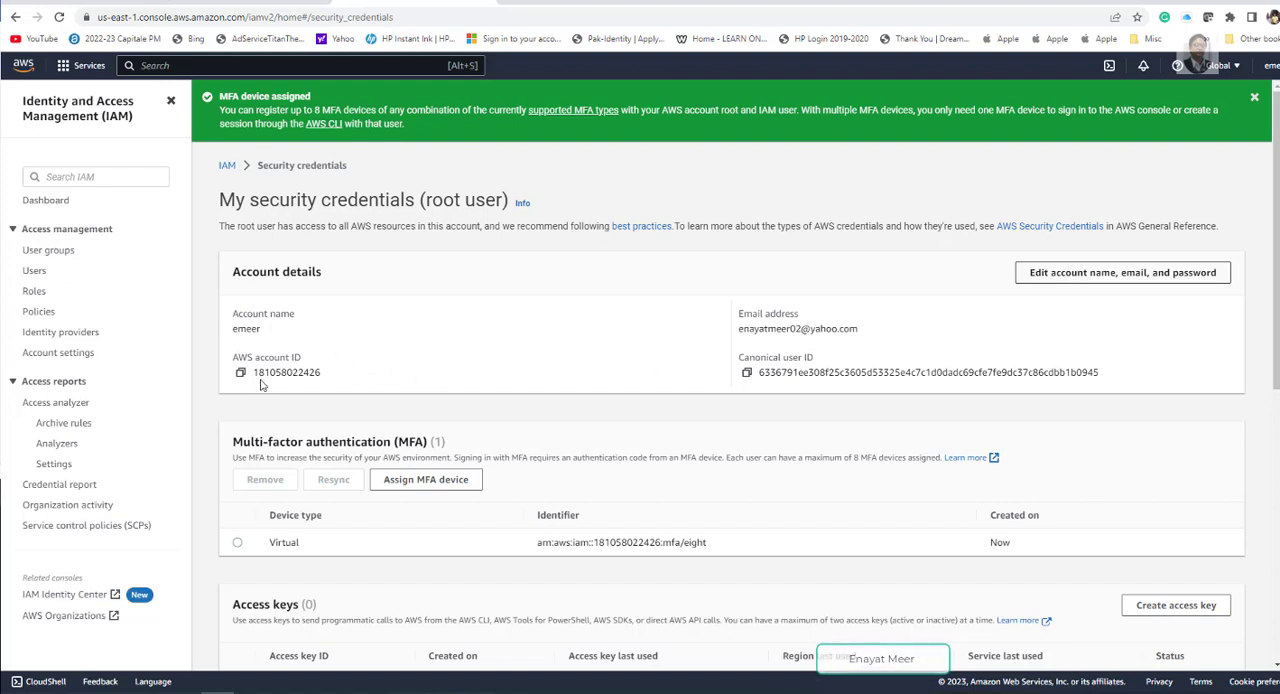
{"action": "mouse_move", "coordinate": [1060, 307]}
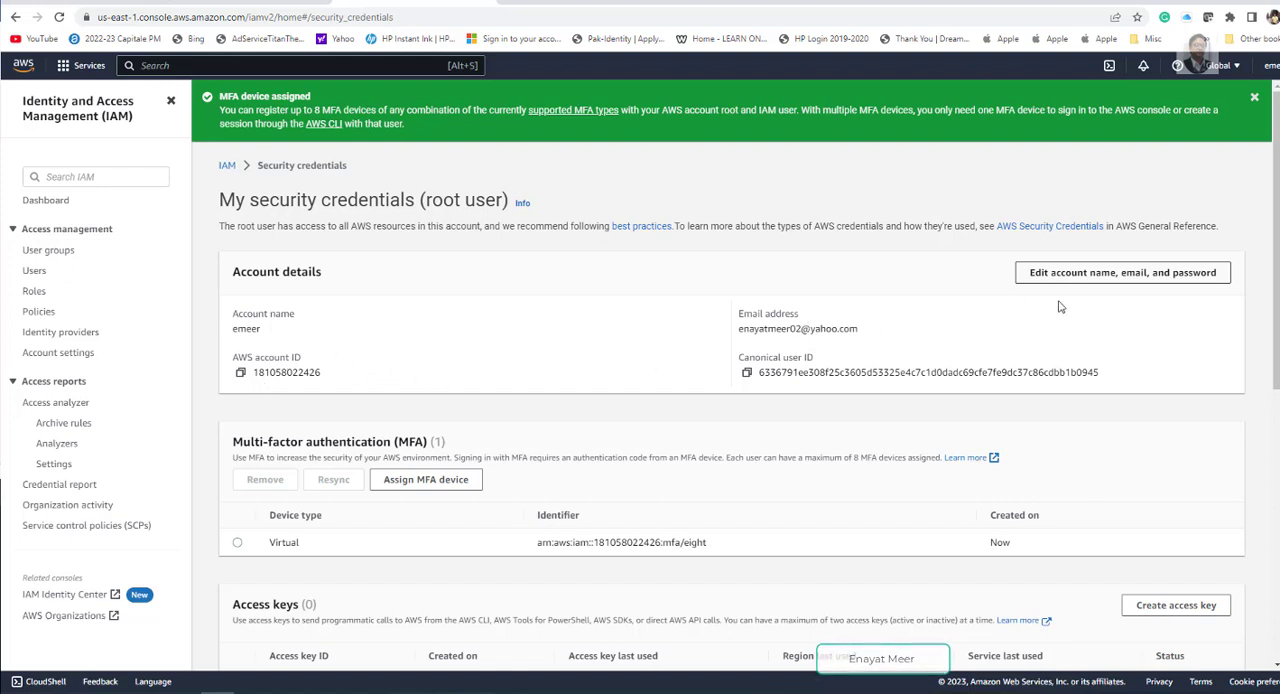
{"action": "mouse_move", "coordinate": [1010, 360]}
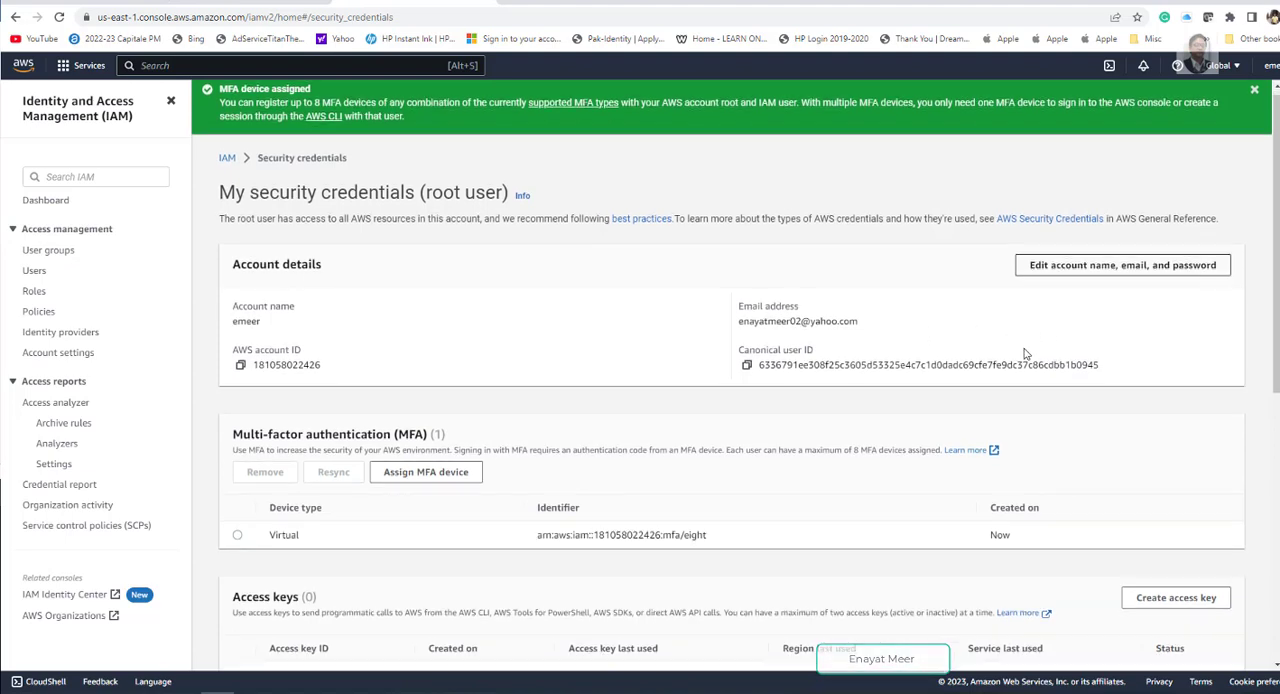
{"action": "scroll", "scroll_direction": "down", "scroll_amount": 3}
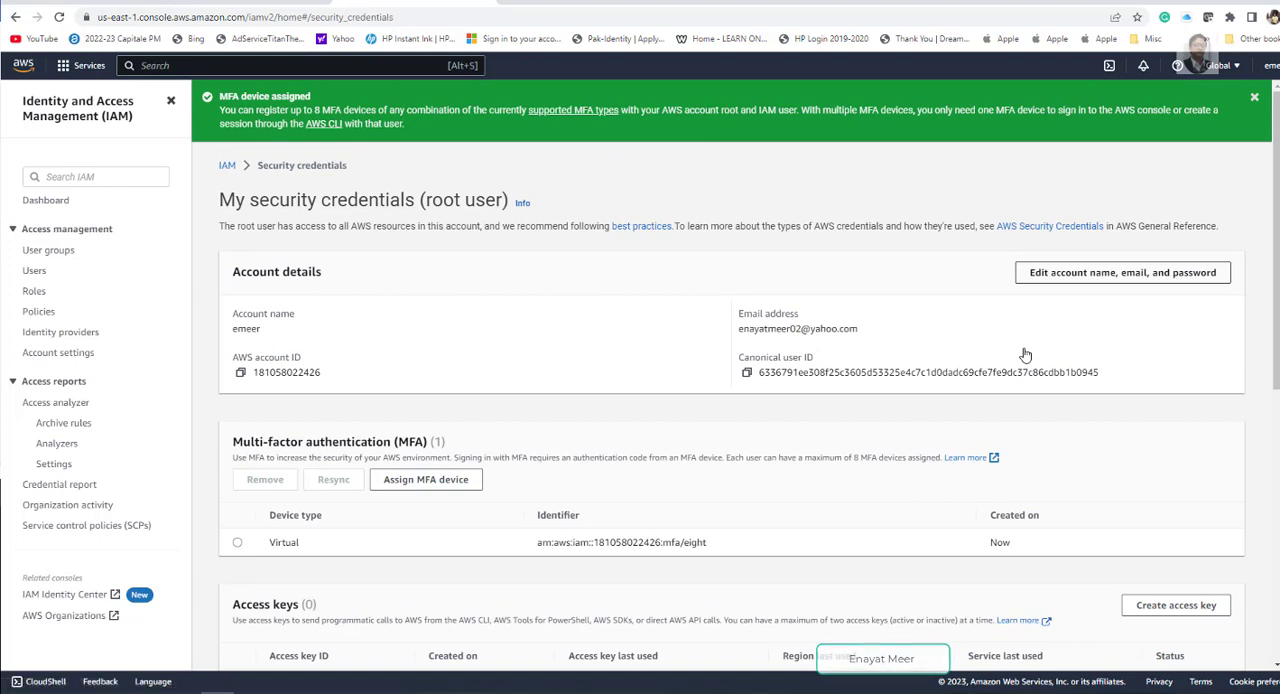
{"action": "mouse_move", "coordinate": [323, 127]}
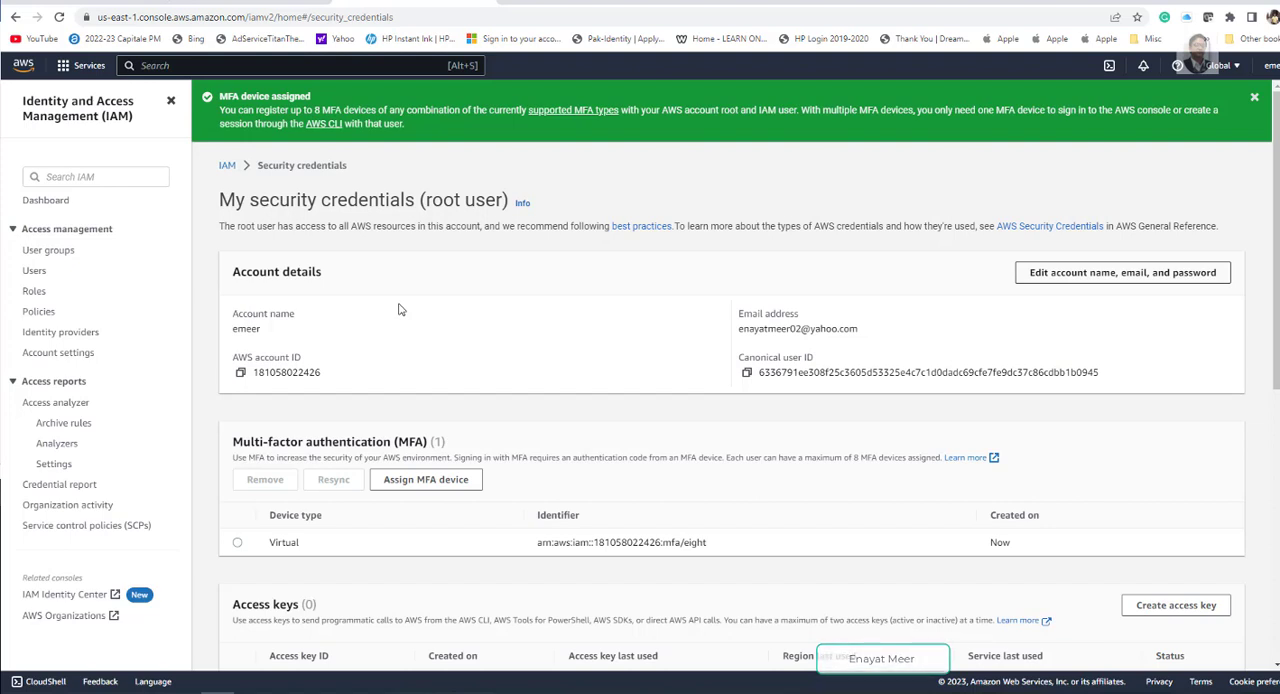
{"action": "mouse_move", "coordinate": [409, 358]}
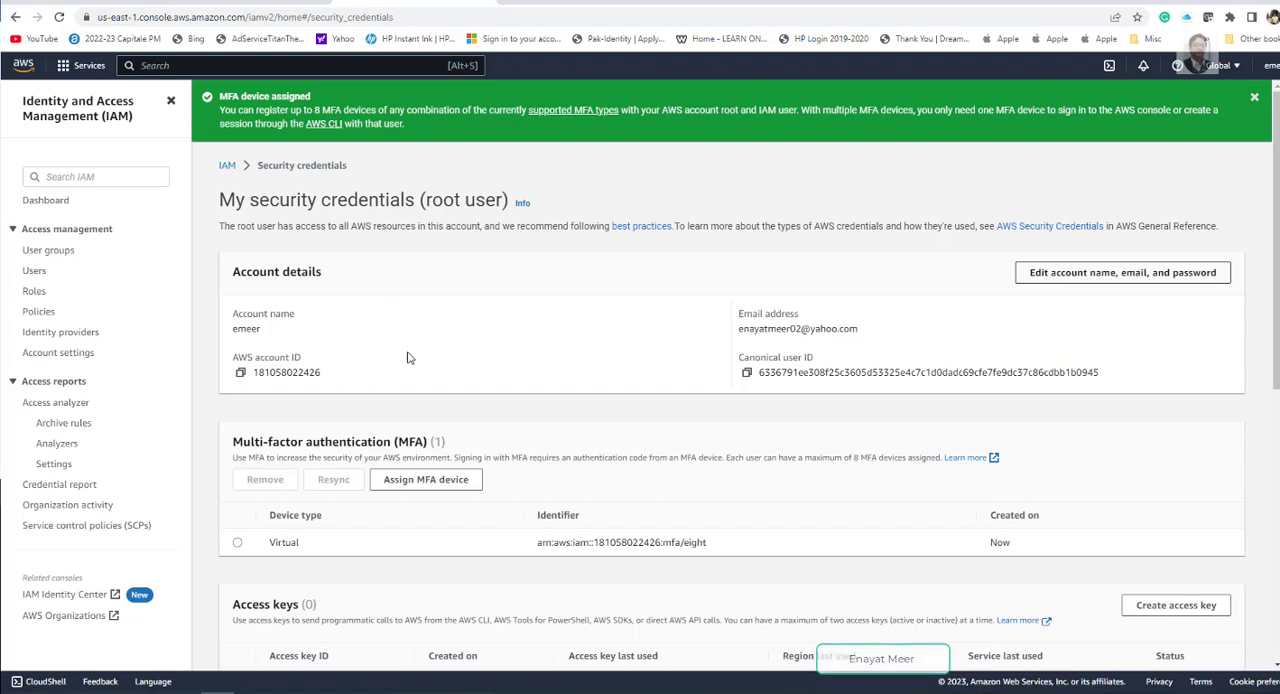
{"action": "mouse_move", "coordinate": [1139, 300]}
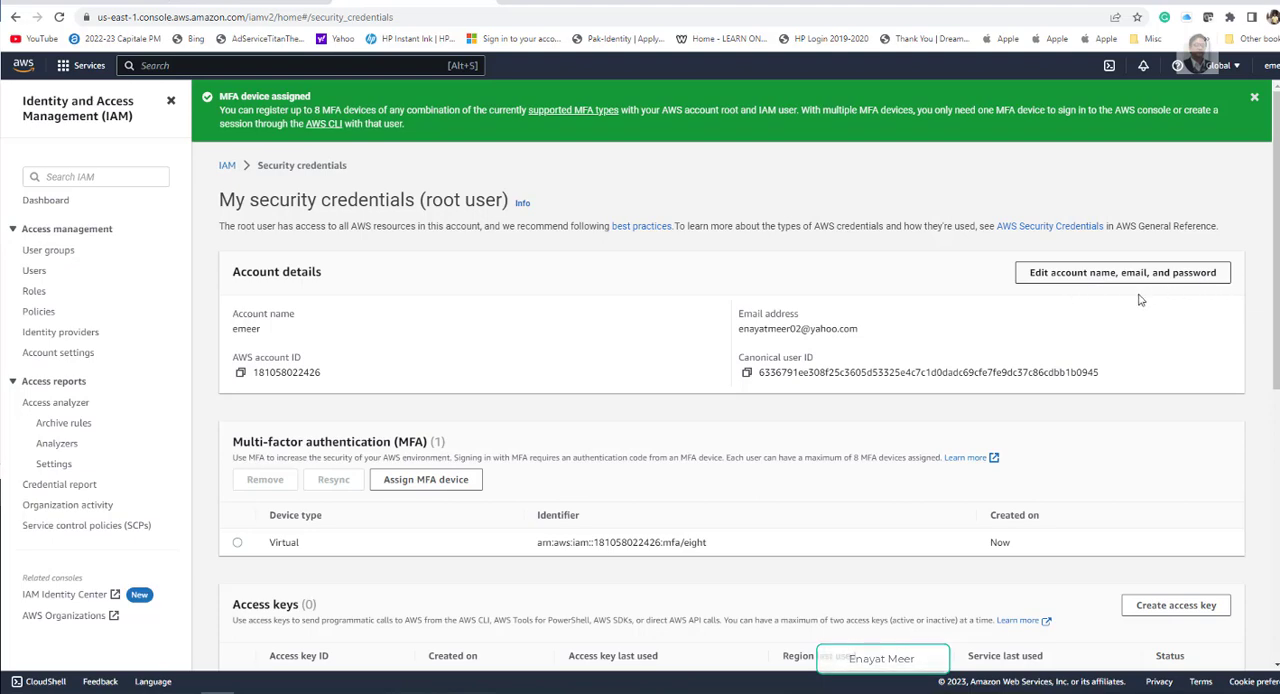
{"action": "scroll", "scroll_direction": "down", "scroll_amount": 3}
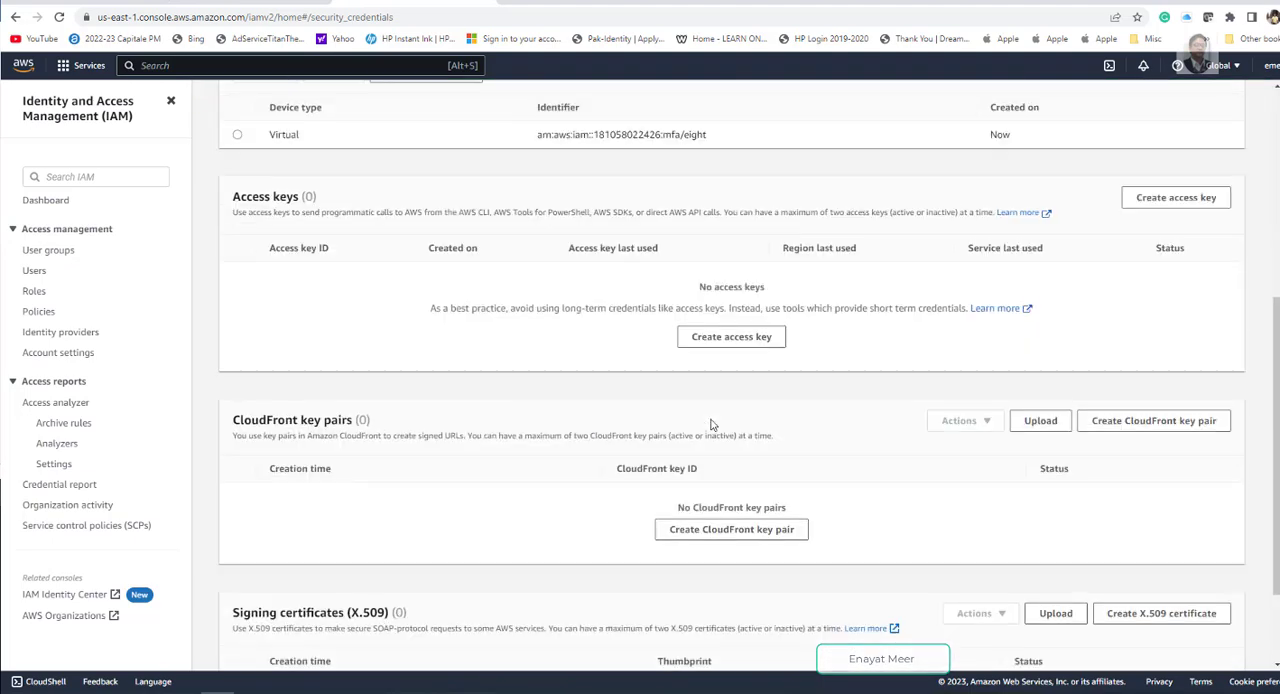
{"action": "scroll", "scroll_direction": "down", "scroll_amount": 3}
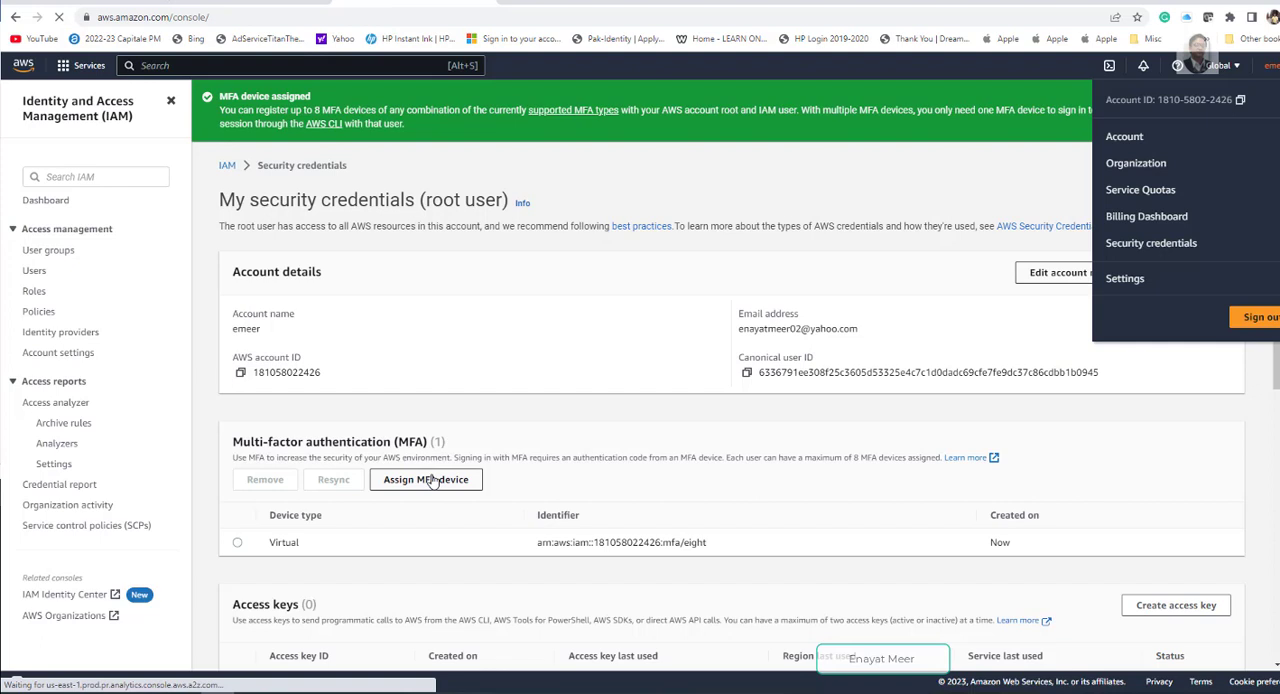
{"action": "mouse_move", "coordinate": [1270, 317]}
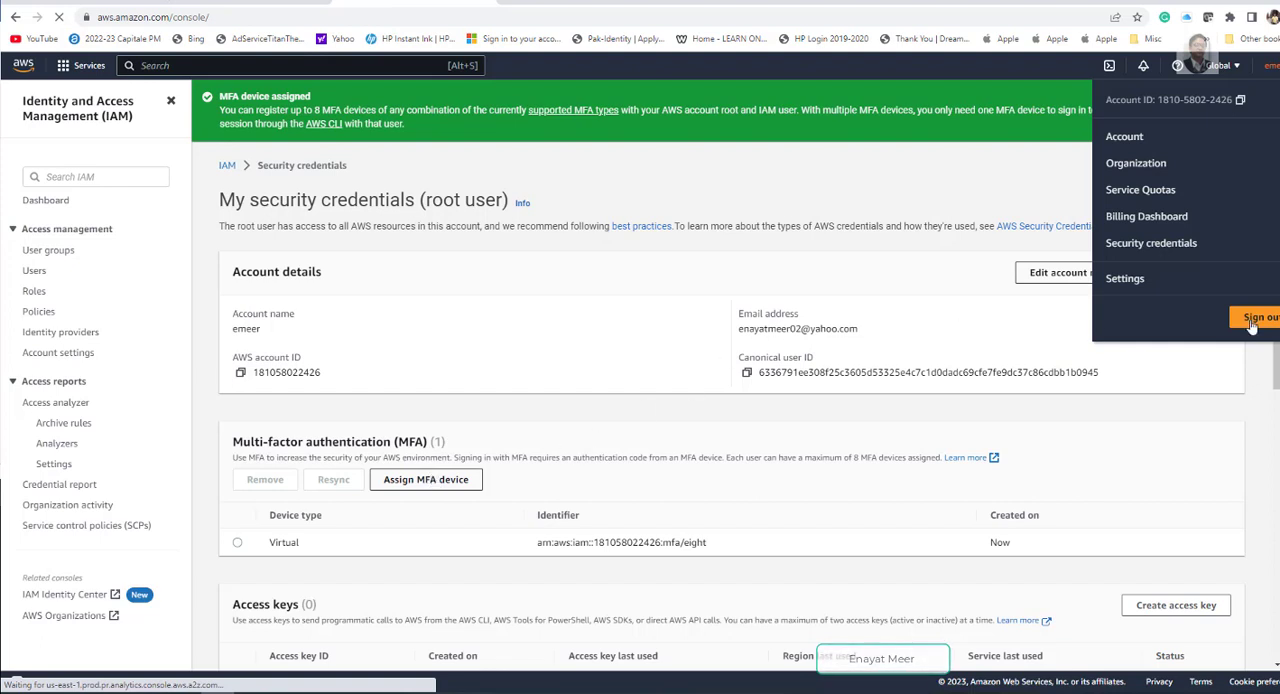
Sign out of the root account and choose to log back in.
{"action": "left_click", "coordinate": [1268, 317]}
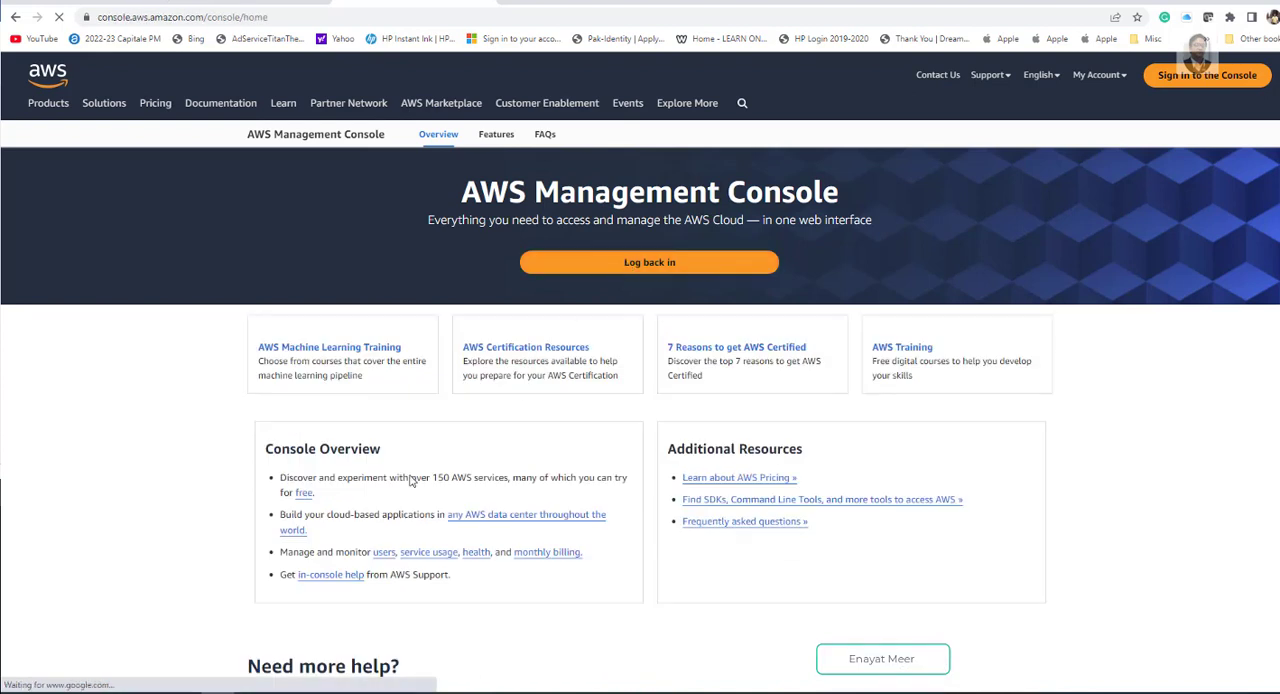
{"action": "left_click", "coordinate": [649, 262]}
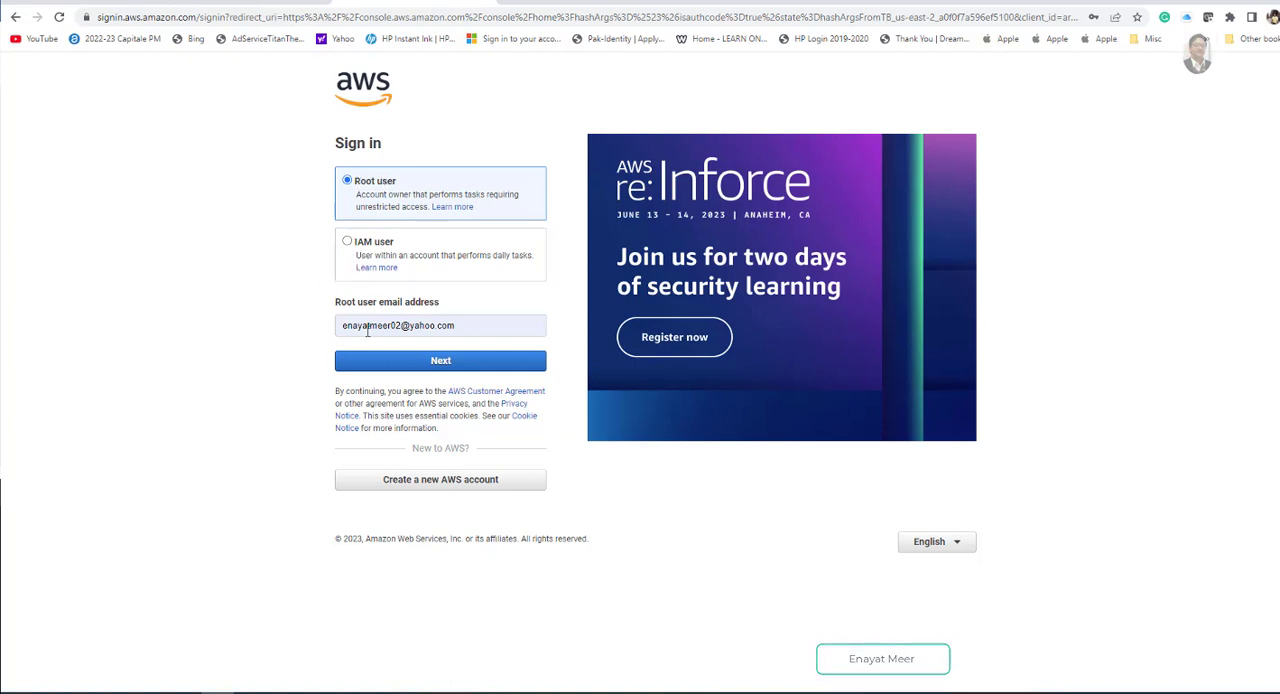
Continue past the root email and submit the root account password.
{"action": "left_click", "coordinate": [440, 360]}
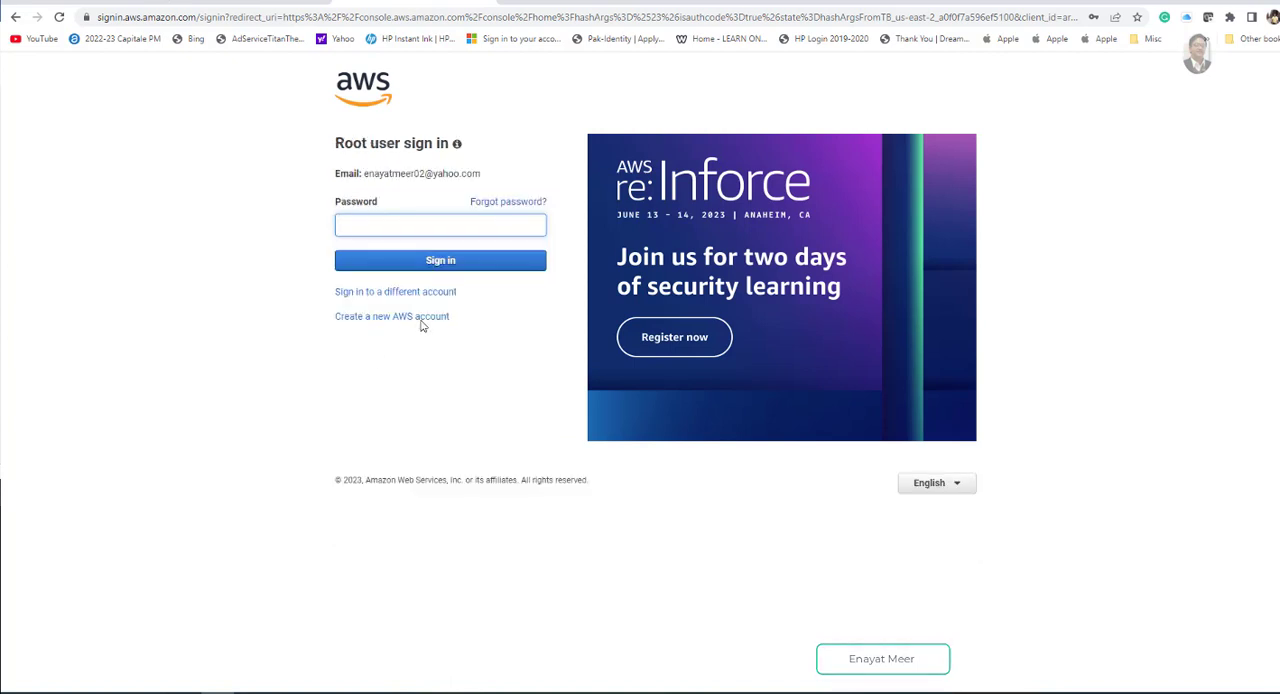
{"action": "left_click", "coordinate": [440, 224]}
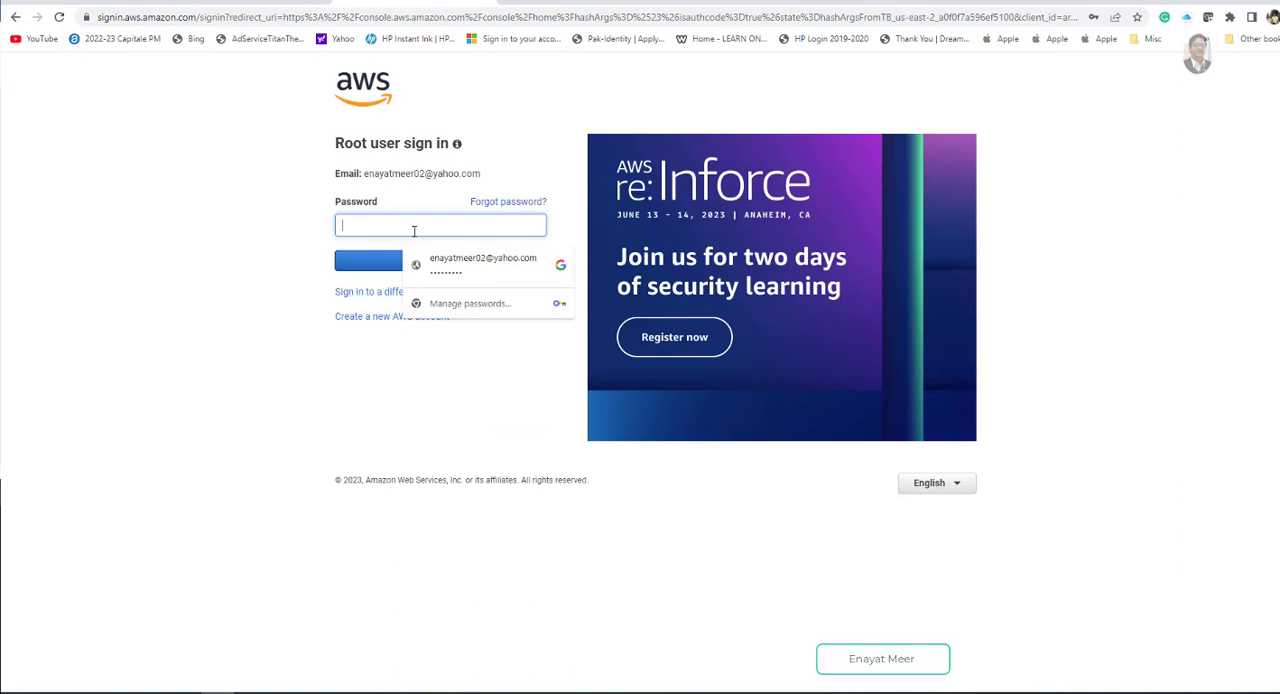
{"action": "type", "text": "1"}
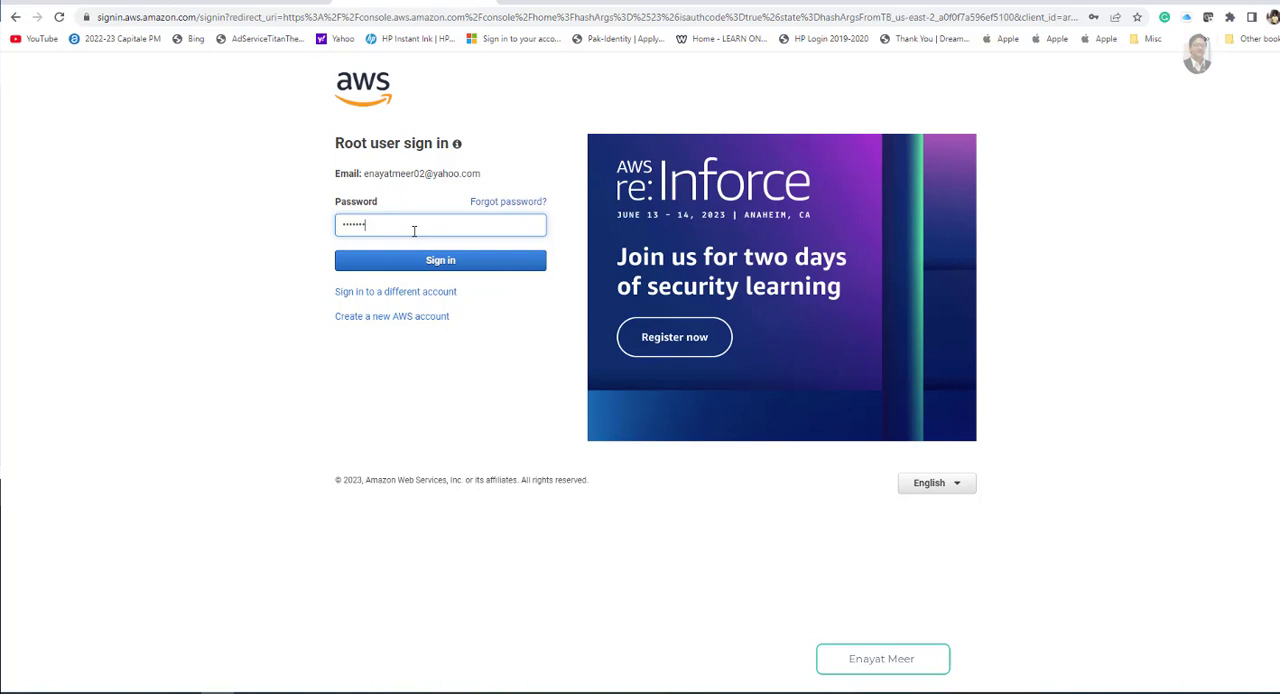
{"action": "type", "text": "••"}
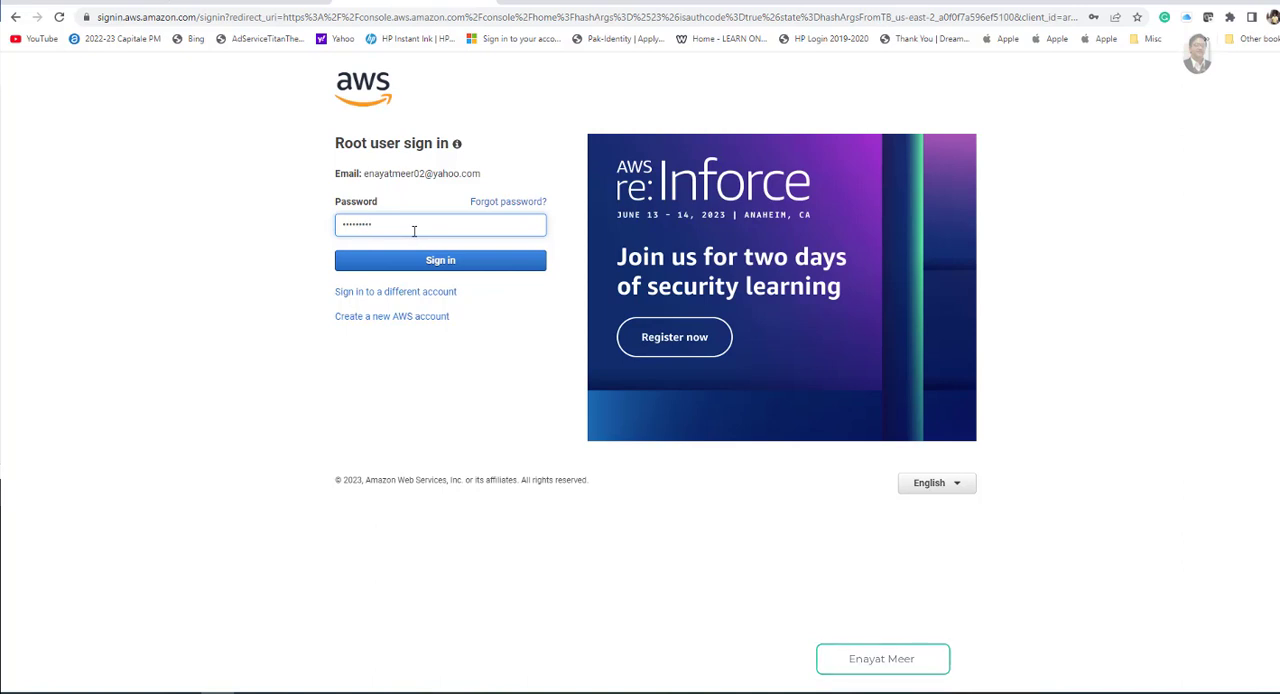
{"action": "left_click", "coordinate": [440, 260]}
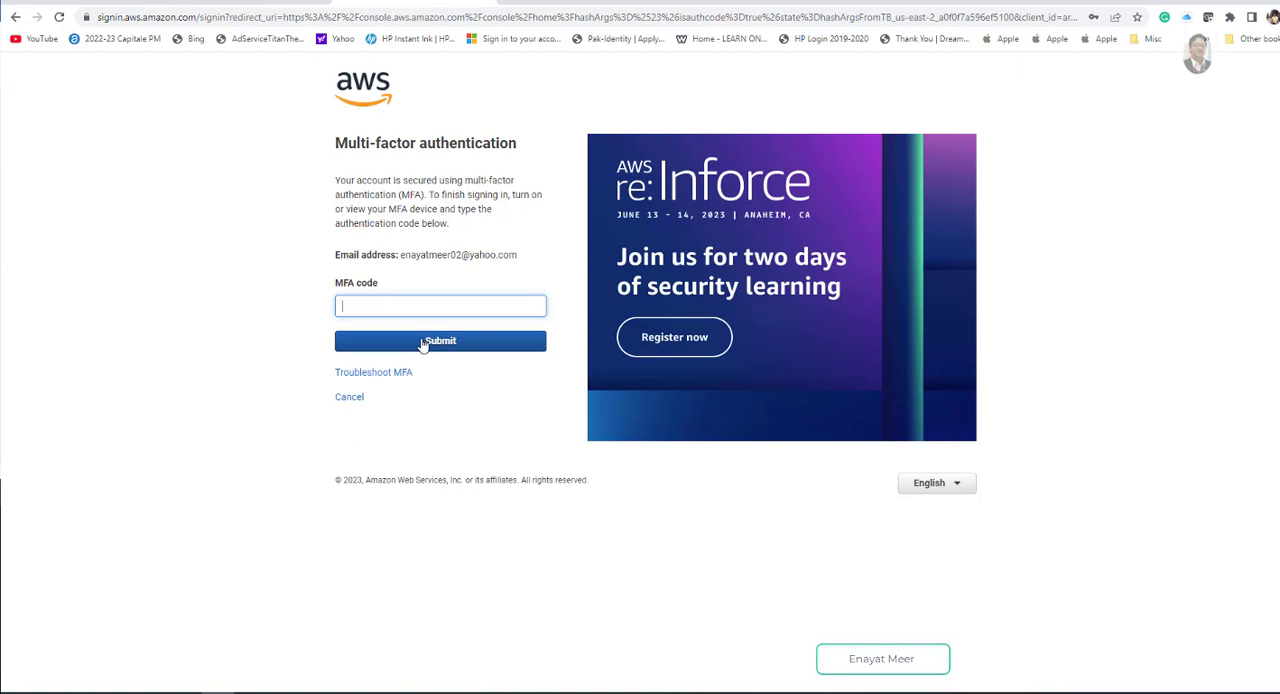
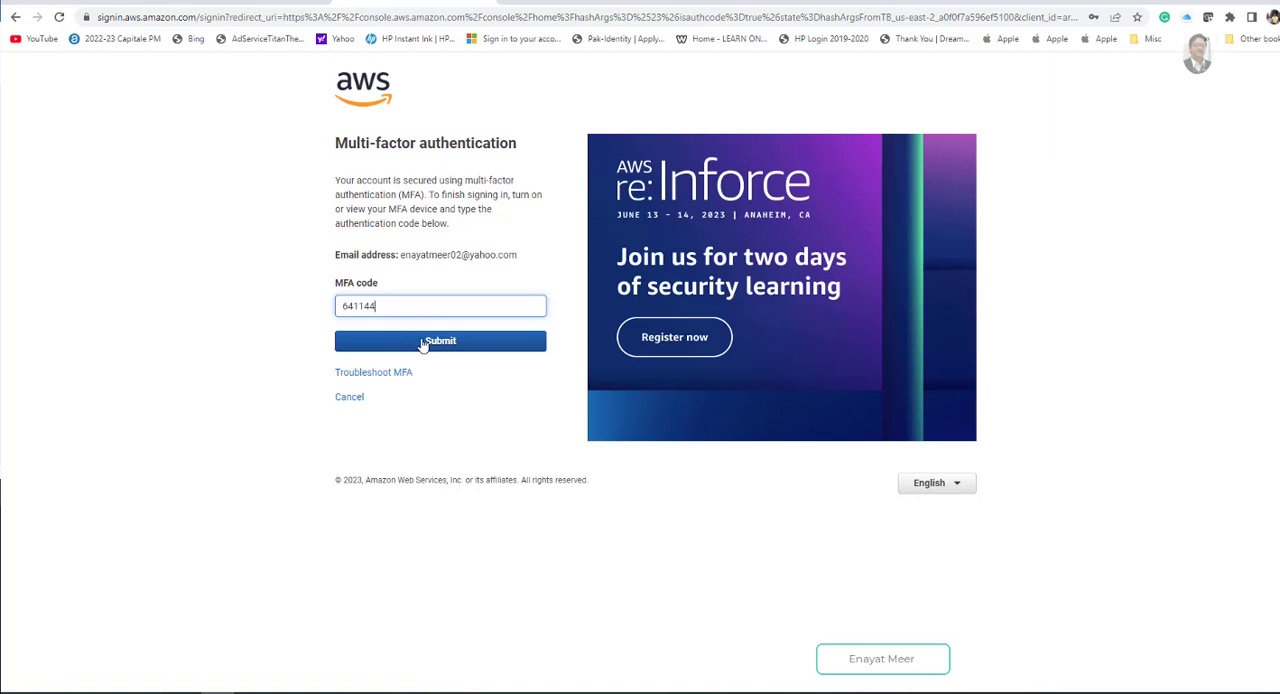
{"action": "left_click", "coordinate": [440, 341]}
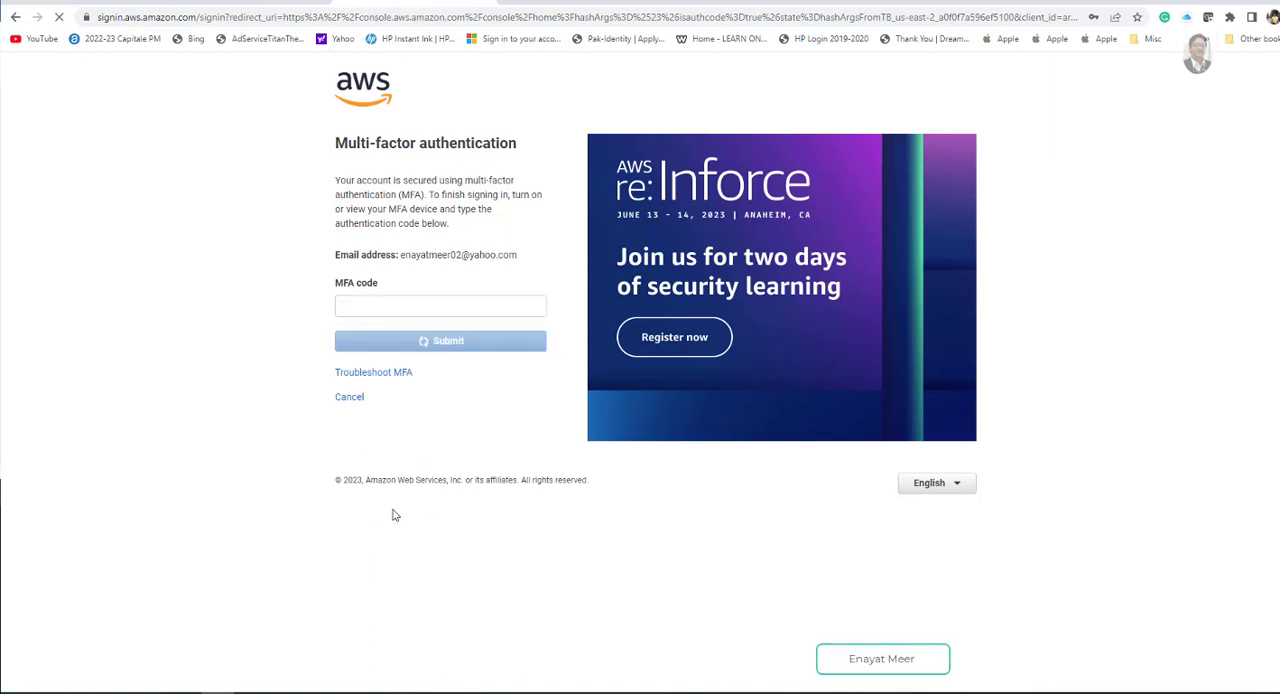
{"action": "left_click", "coordinate": [440, 340]}
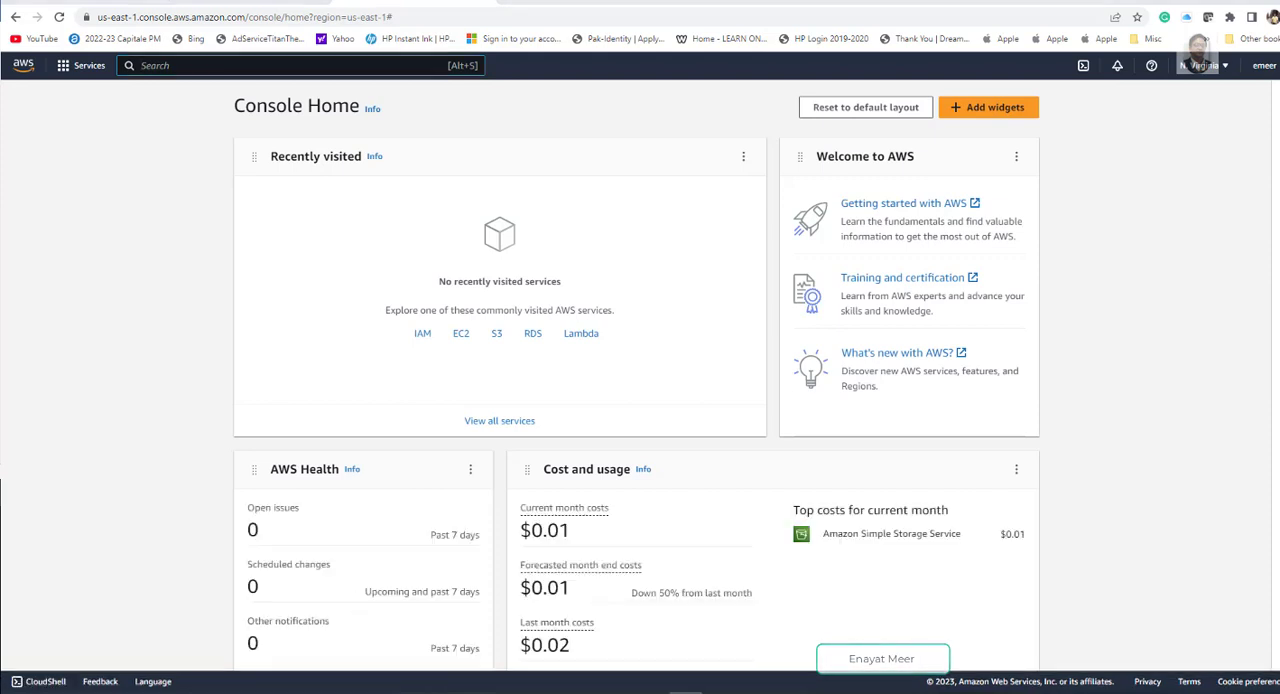
{"action": "mouse_move", "coordinate": [640, 300]}
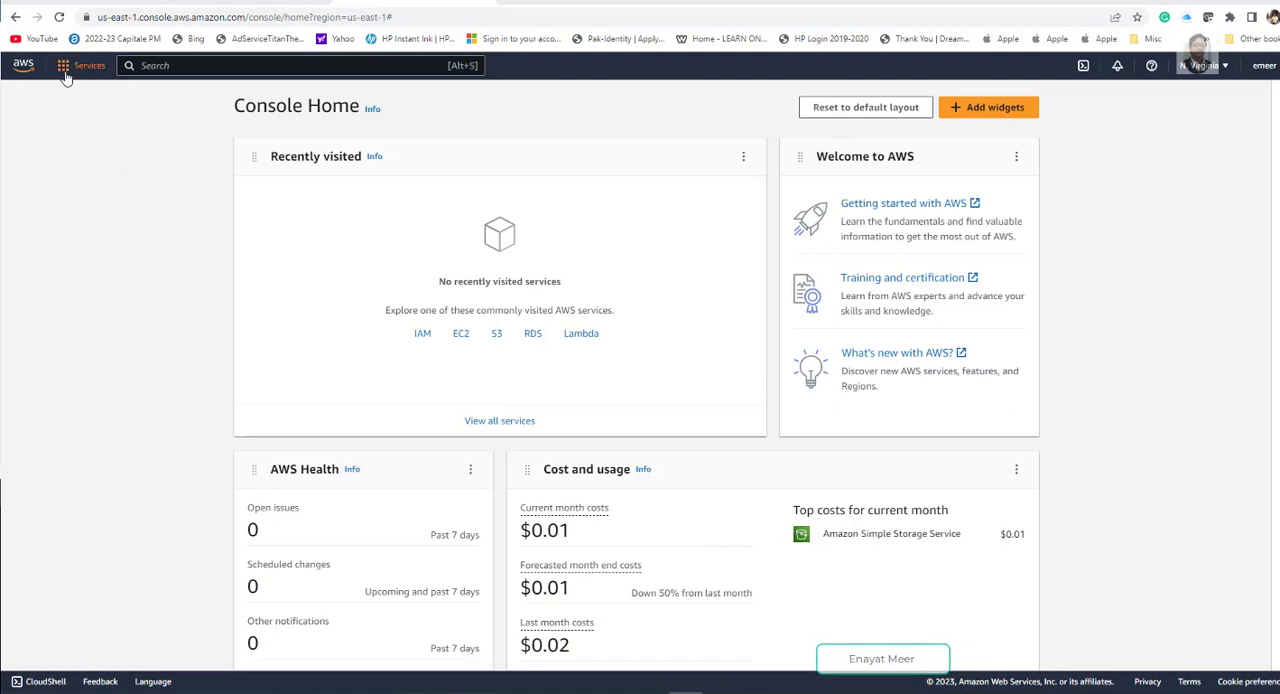
{"action": "left_click", "coordinate": [89, 67]}
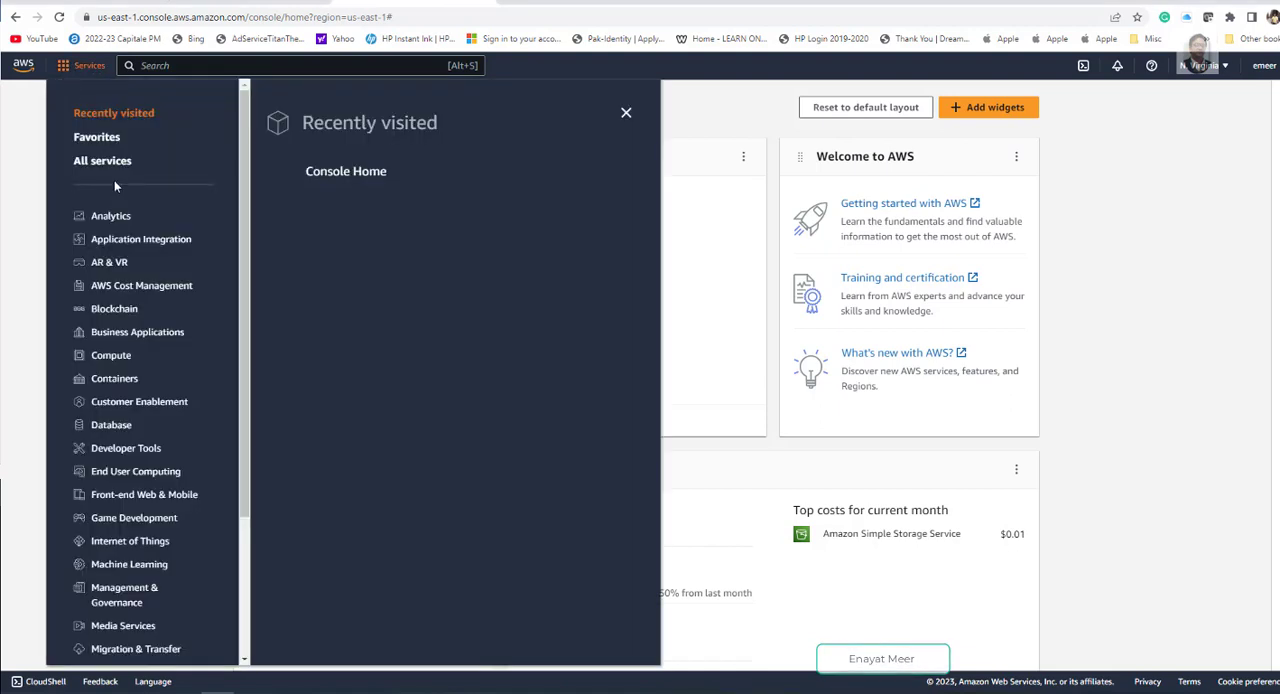
{"action": "mouse_move", "coordinate": [131, 287]}
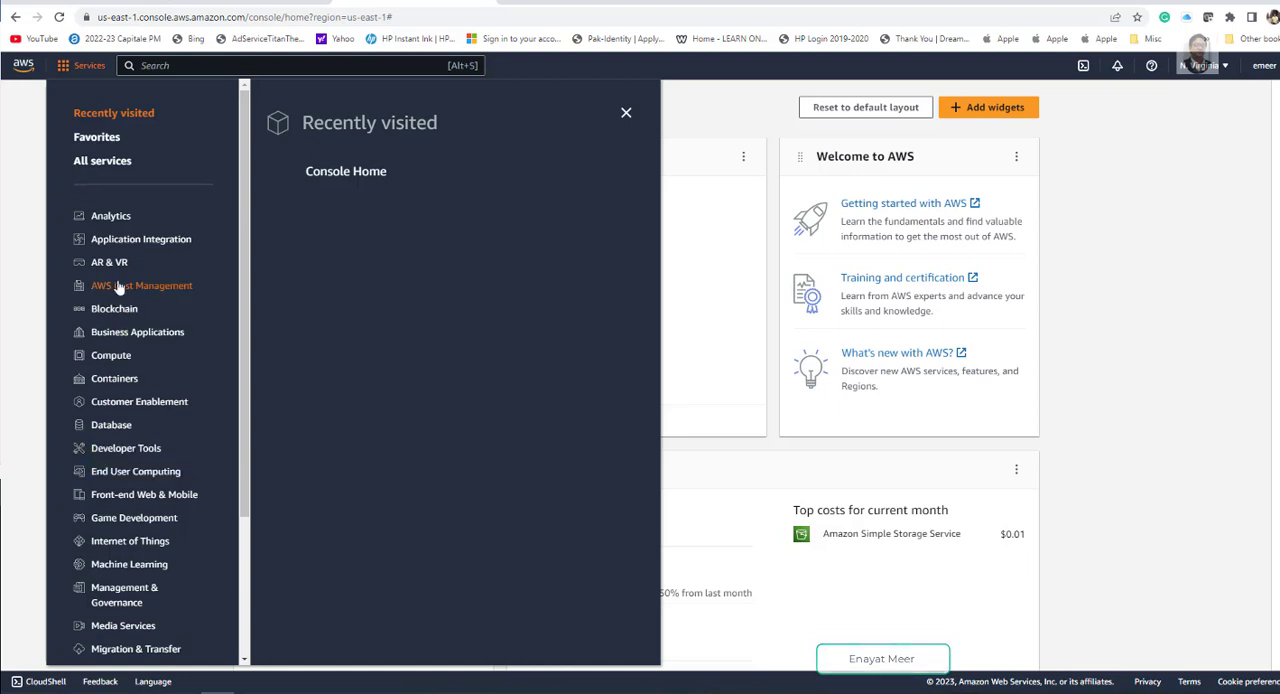
{"action": "mouse_move", "coordinate": [103, 165]}
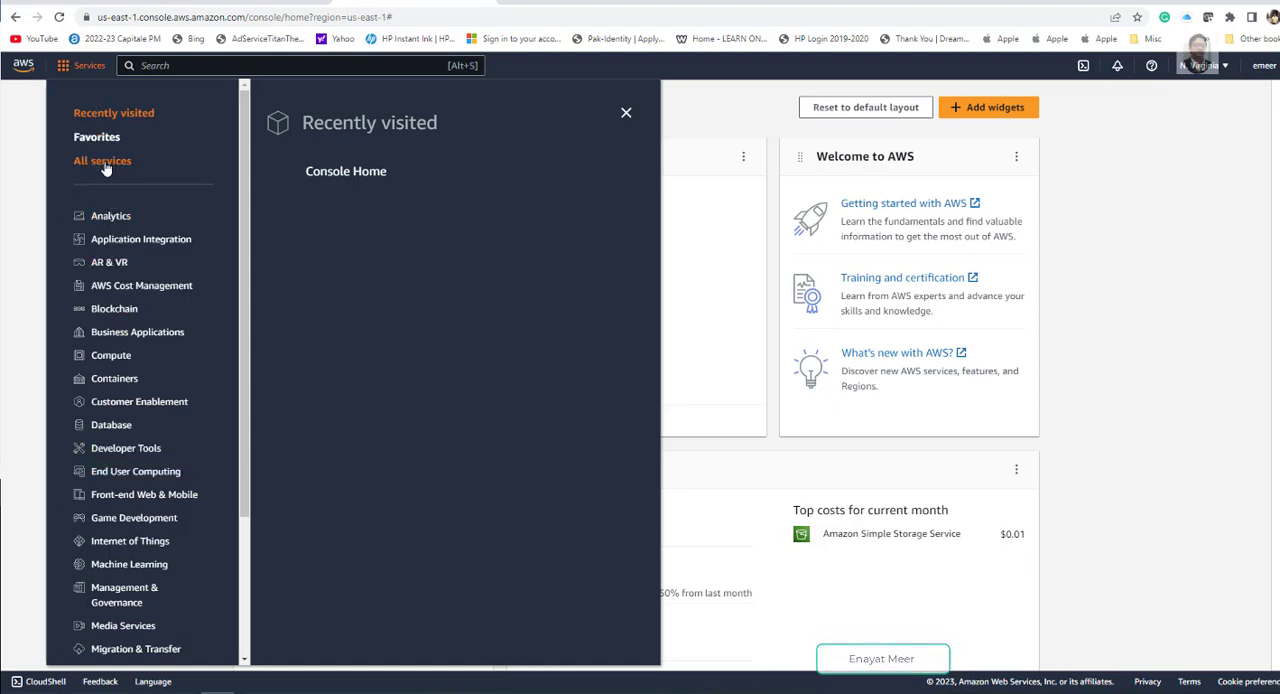
{"action": "left_click", "coordinate": [102, 160]}
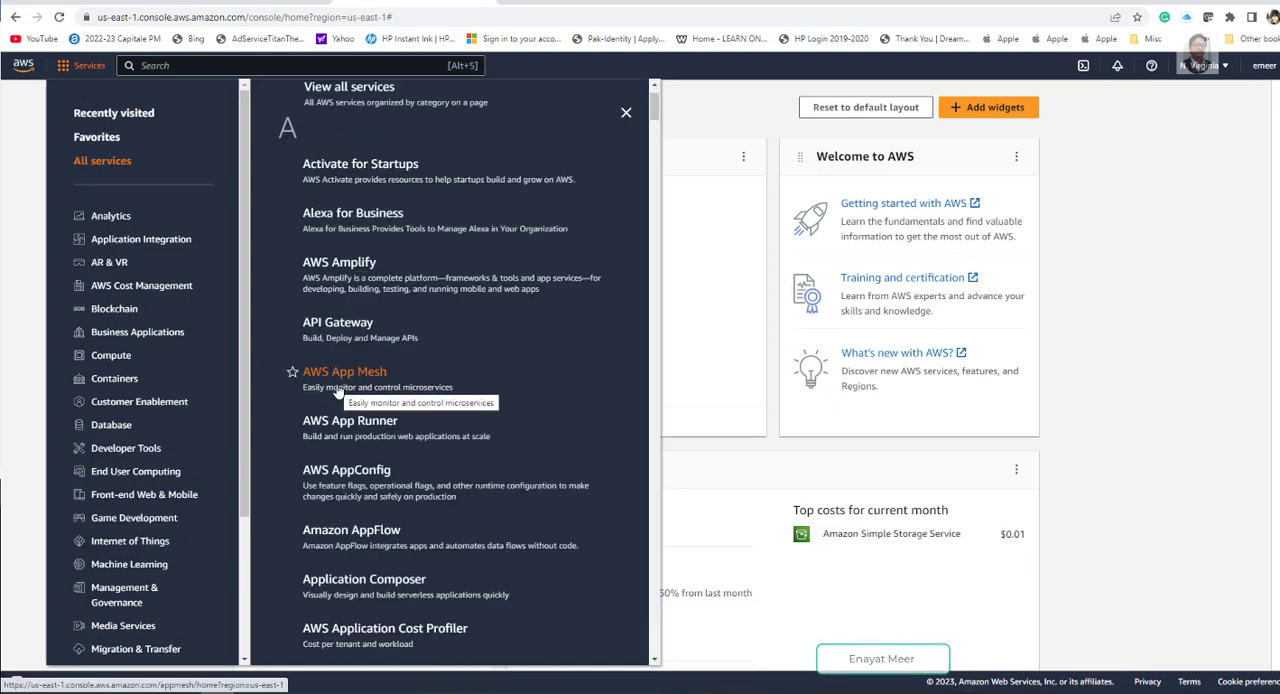
{"action": "mouse_move", "coordinate": [378, 436]}
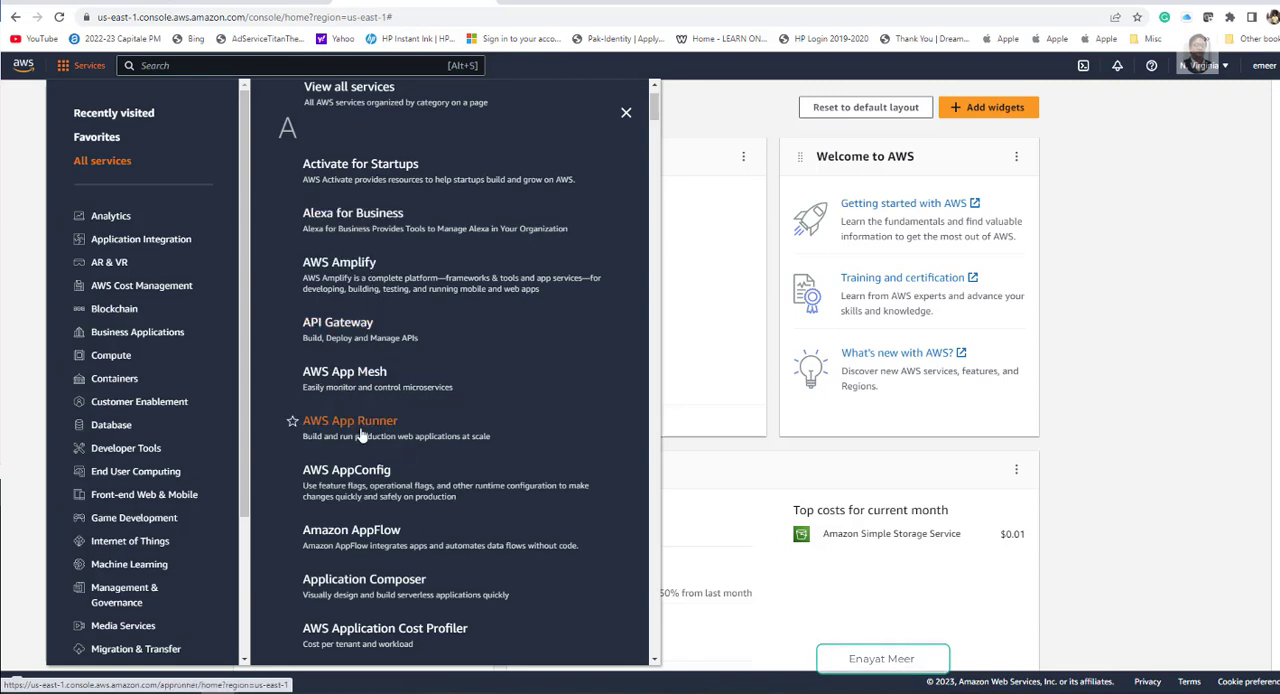
{"action": "scroll", "scroll_direction": "down", "scroll_amount": 3}
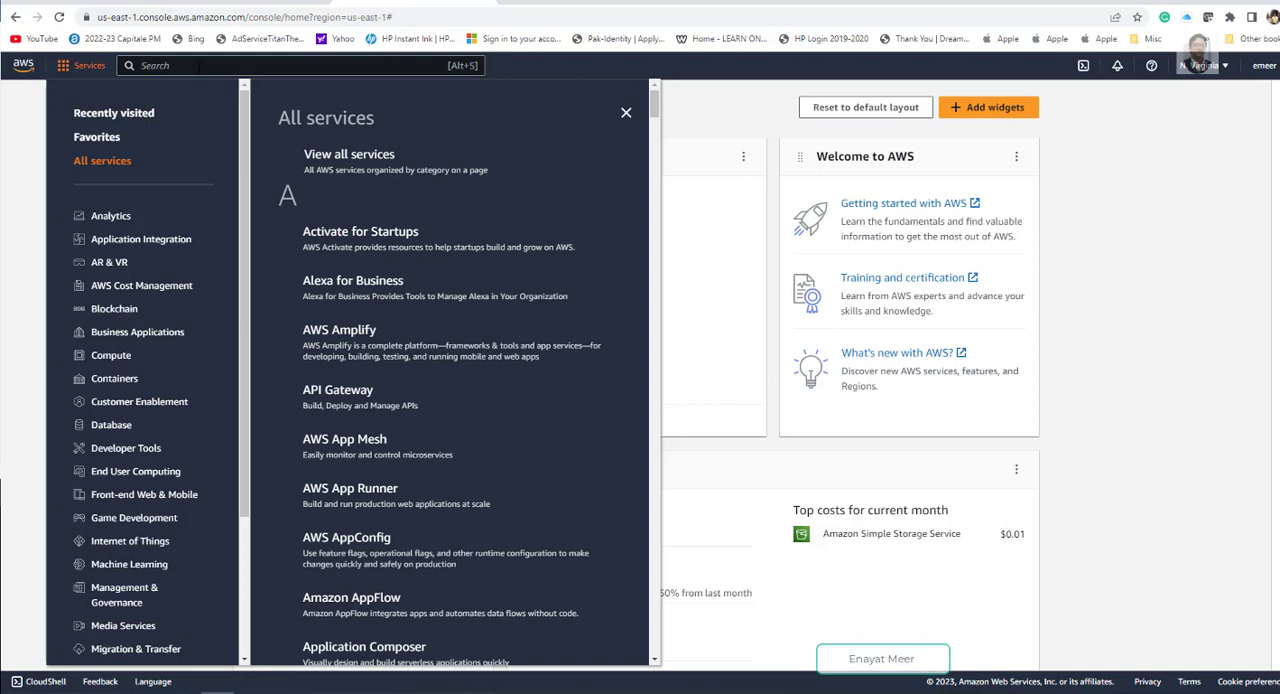
{"action": "left_click", "coordinate": [625, 112]}
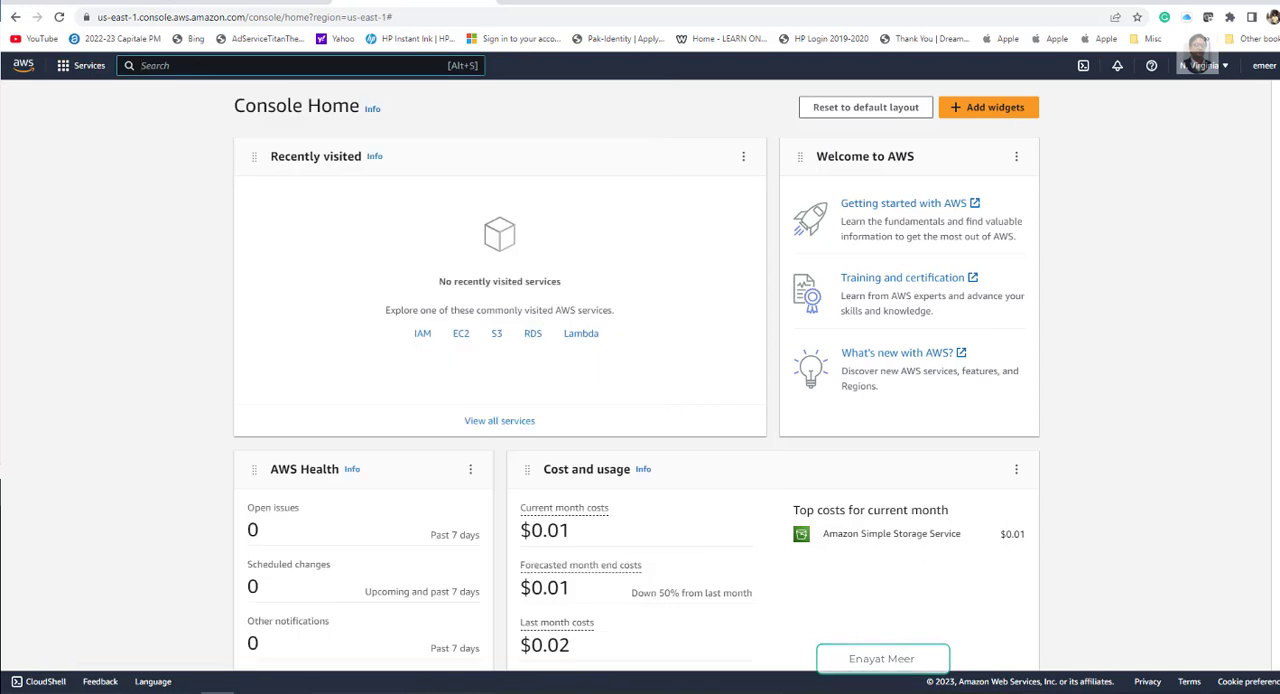
{"action": "type", "text": "iam"}
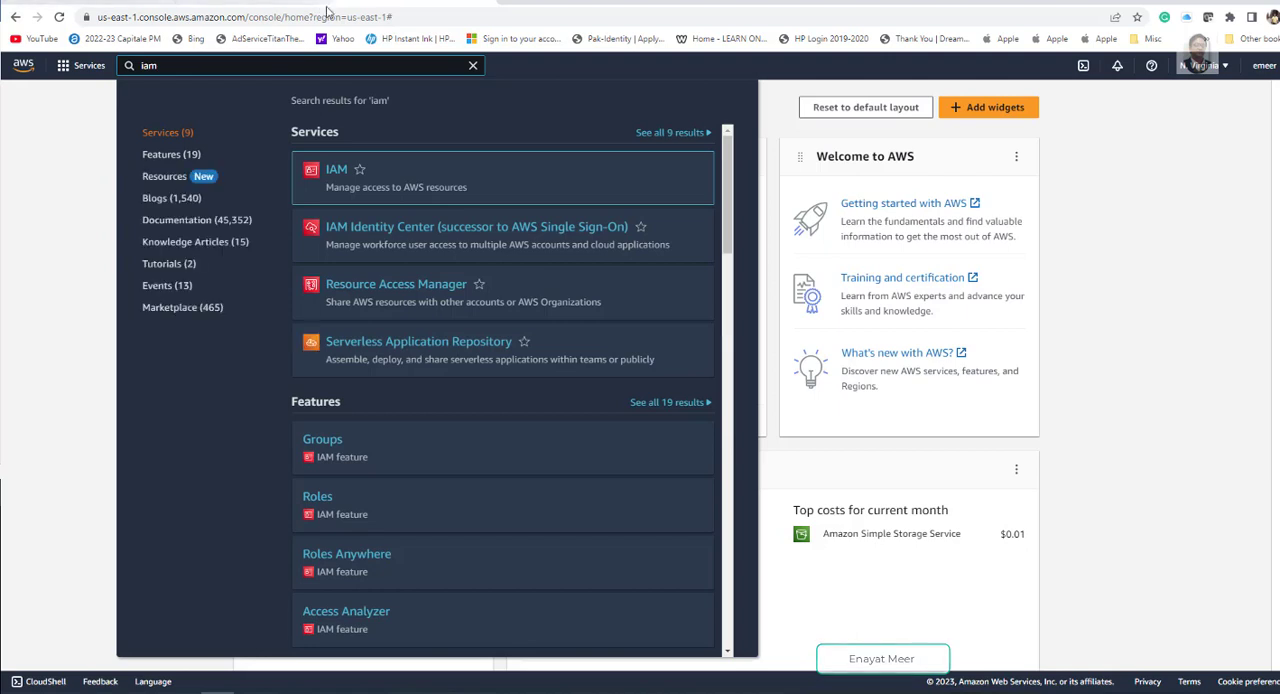
Open the IAM service dashboard from the console search results.
{"action": "left_click", "coordinate": [336, 169]}
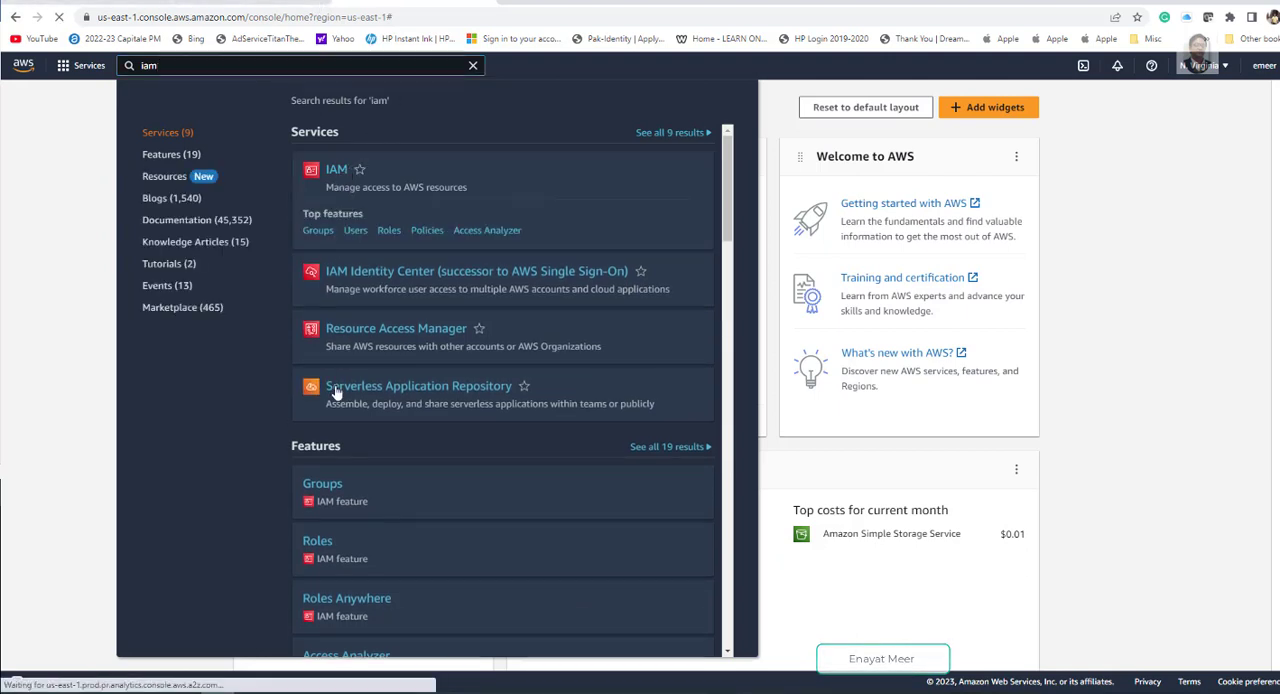
{"action": "left_click", "coordinate": [336, 169]}
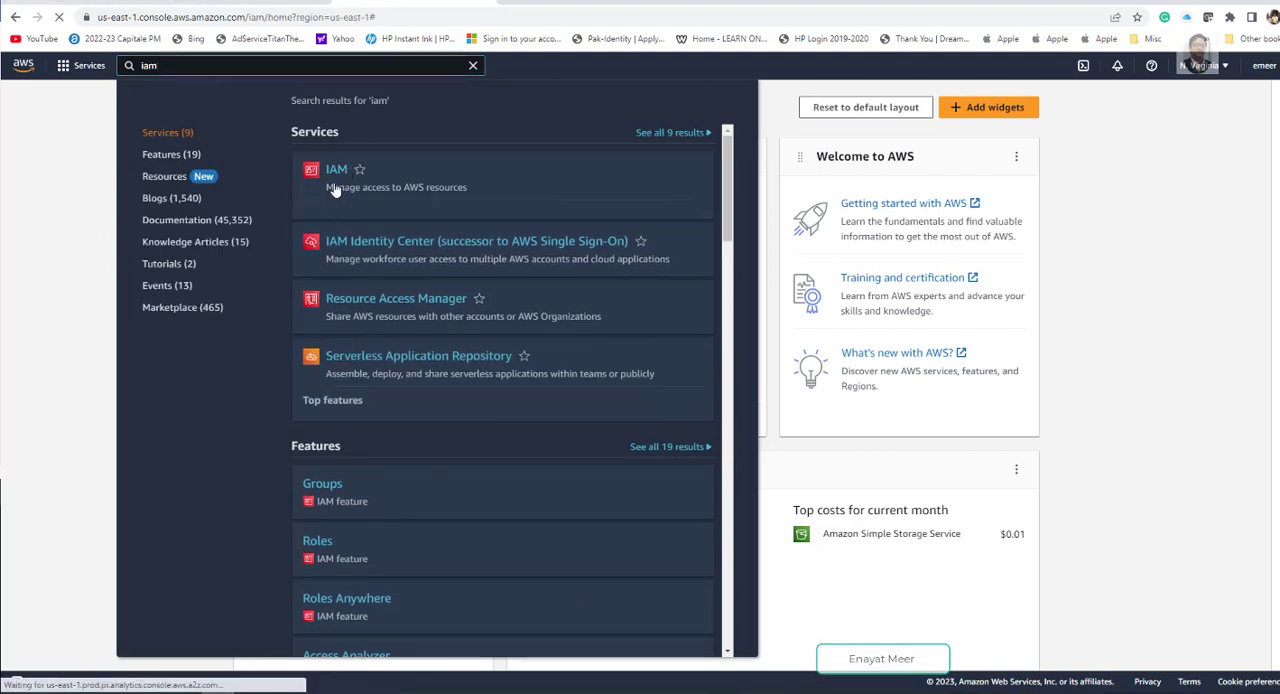
{"action": "mouse_move", "coordinate": [346, 195]}
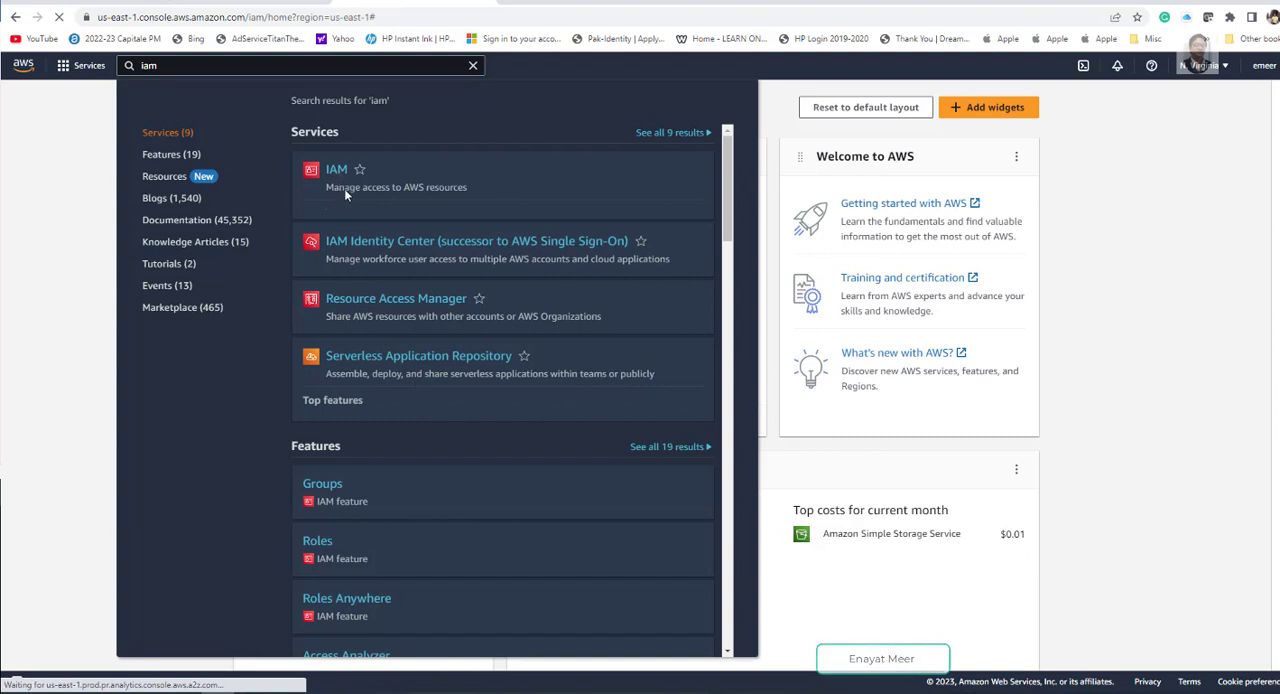
{"action": "left_click", "coordinate": [336, 169]}
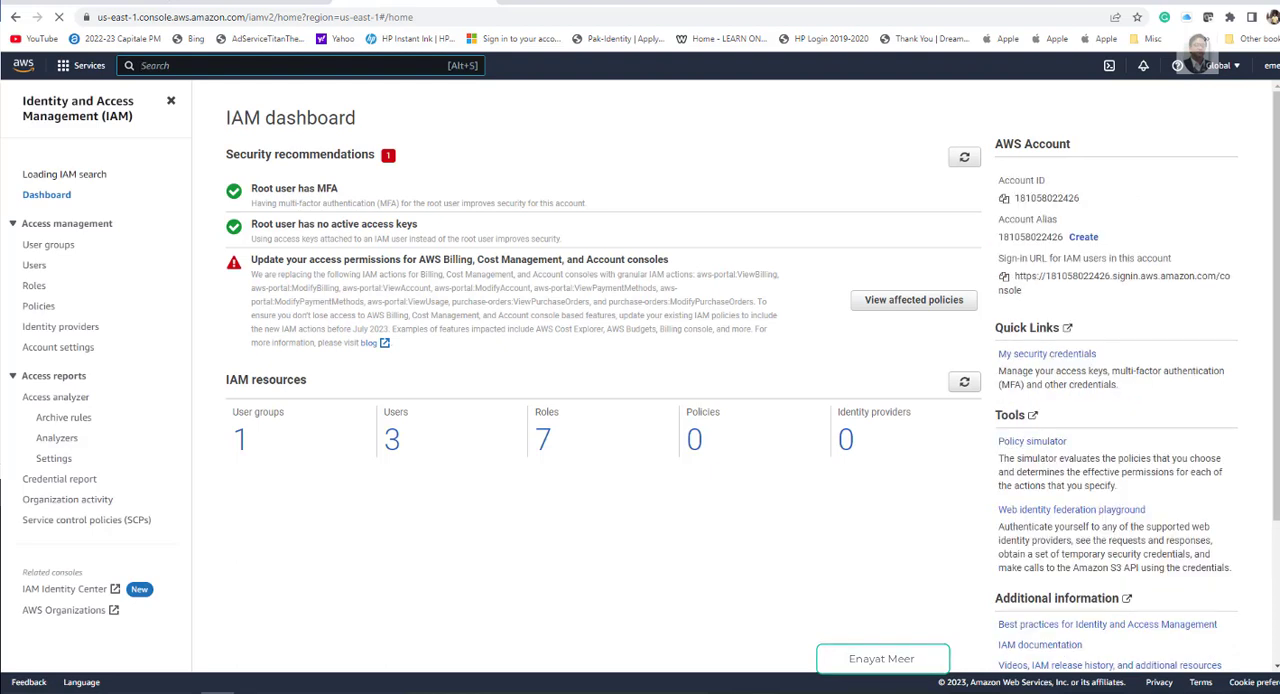